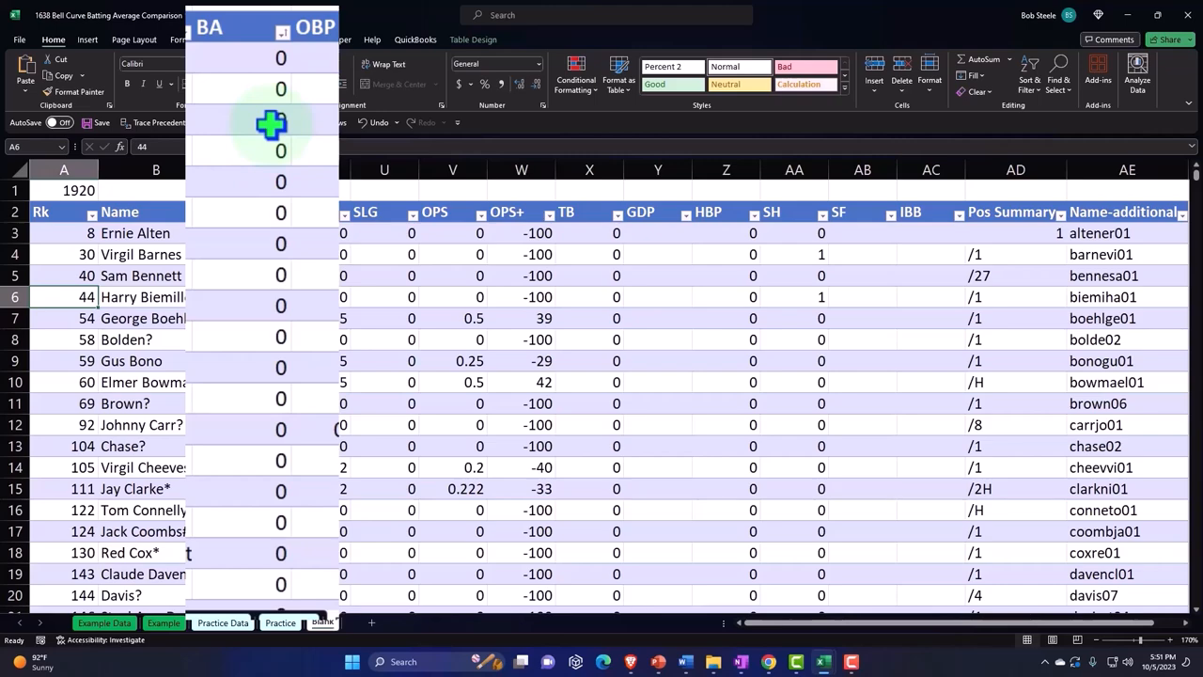
# Sort the 1920 batting table by BA from largest to smallest.
pyautogui.scroll(-3)
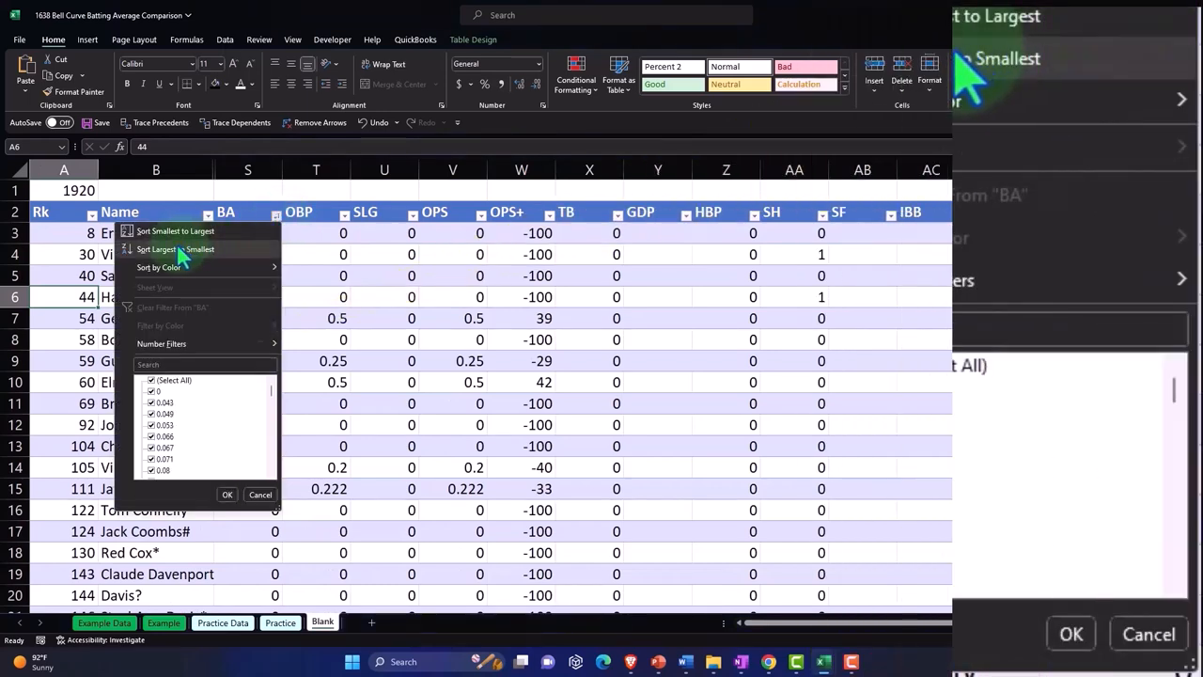
pyautogui.click(175, 249)
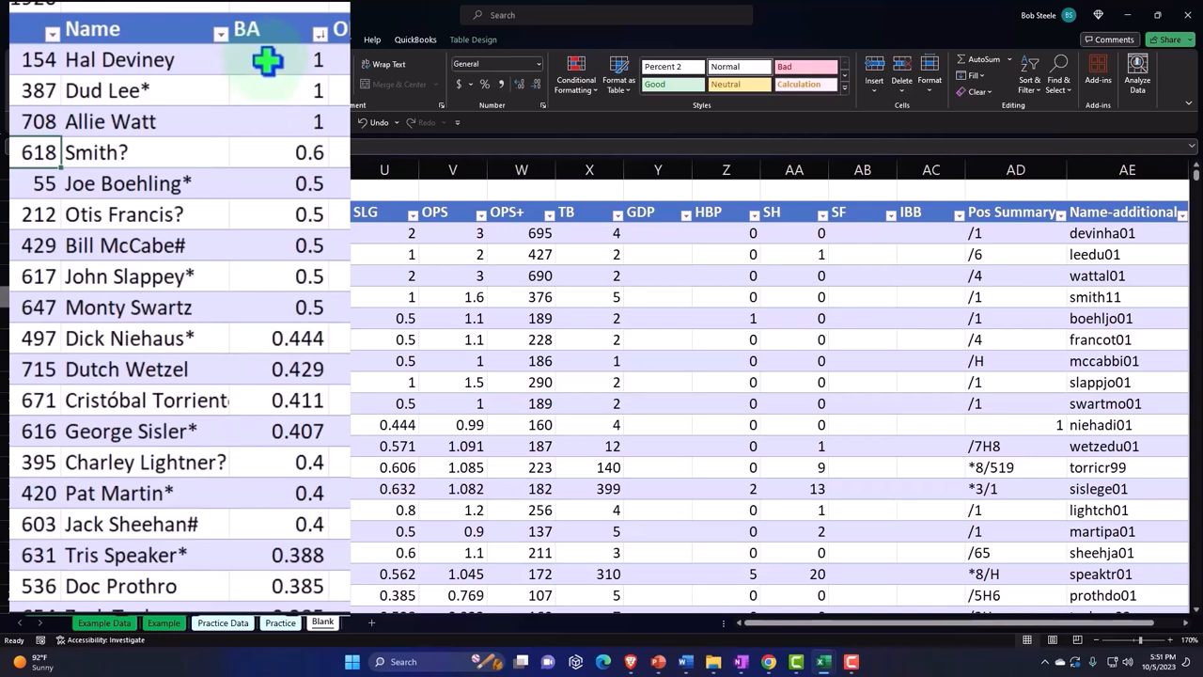
pyautogui.moveTo(268, 60); pyautogui.dragTo(268, 121)
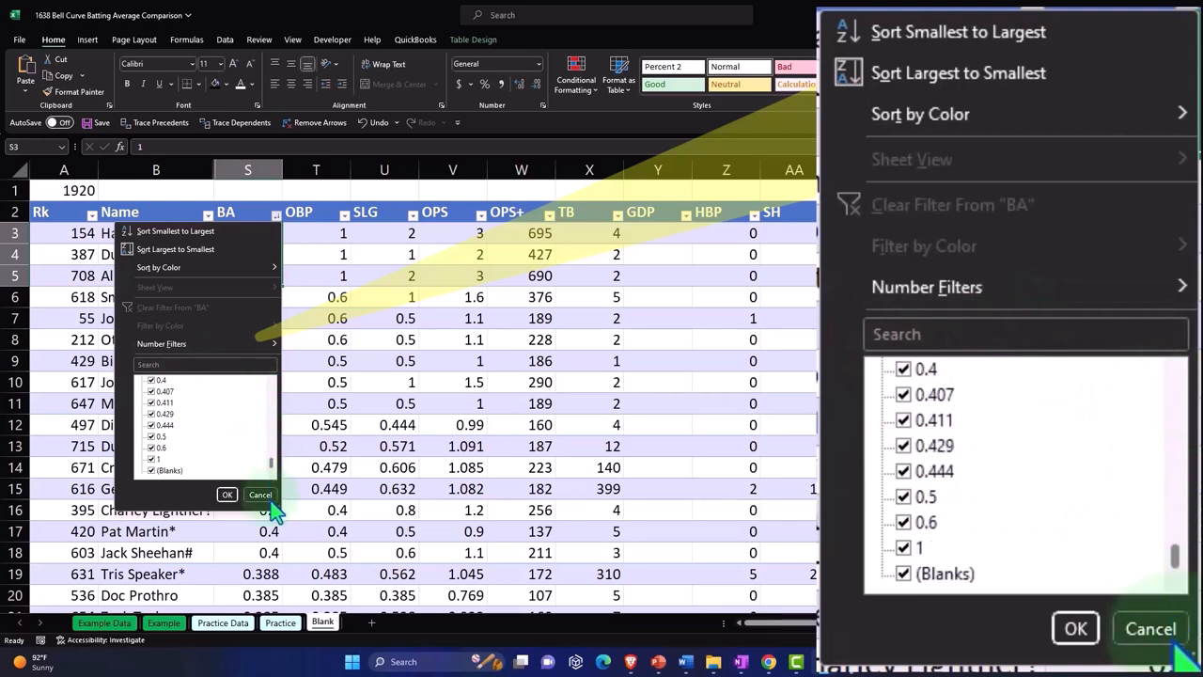
# Filter the BA column to hide averages of 1 and blanks.
pyautogui.click(904, 548)
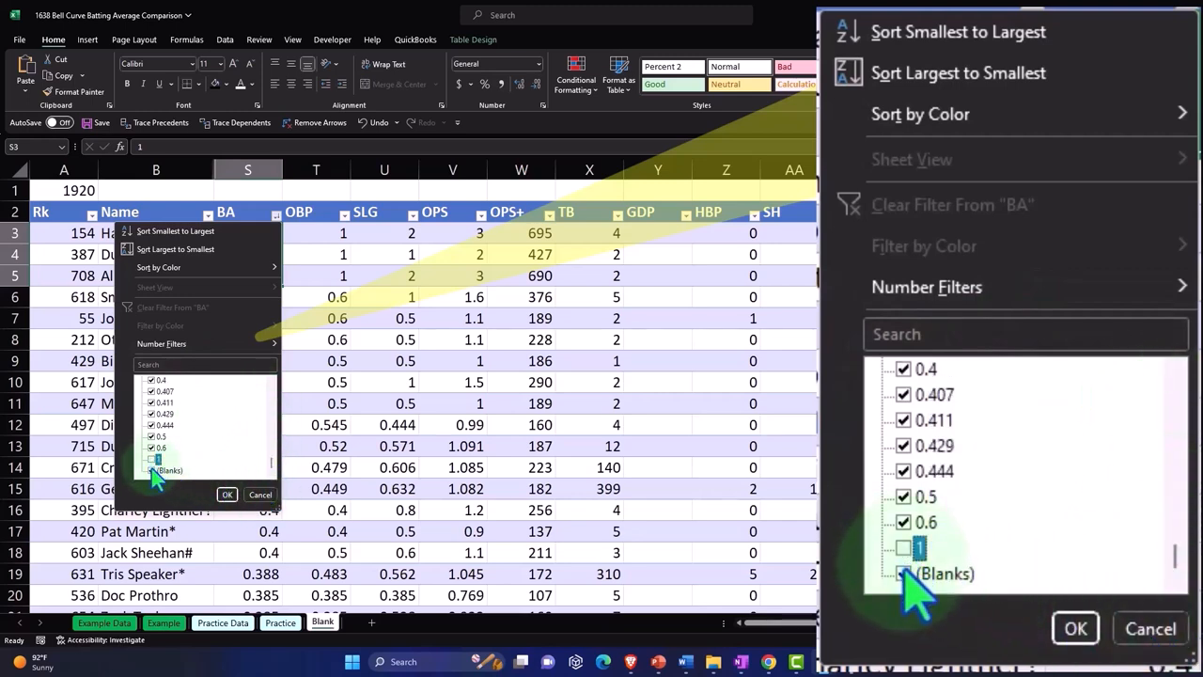
pyautogui.click(904, 573)
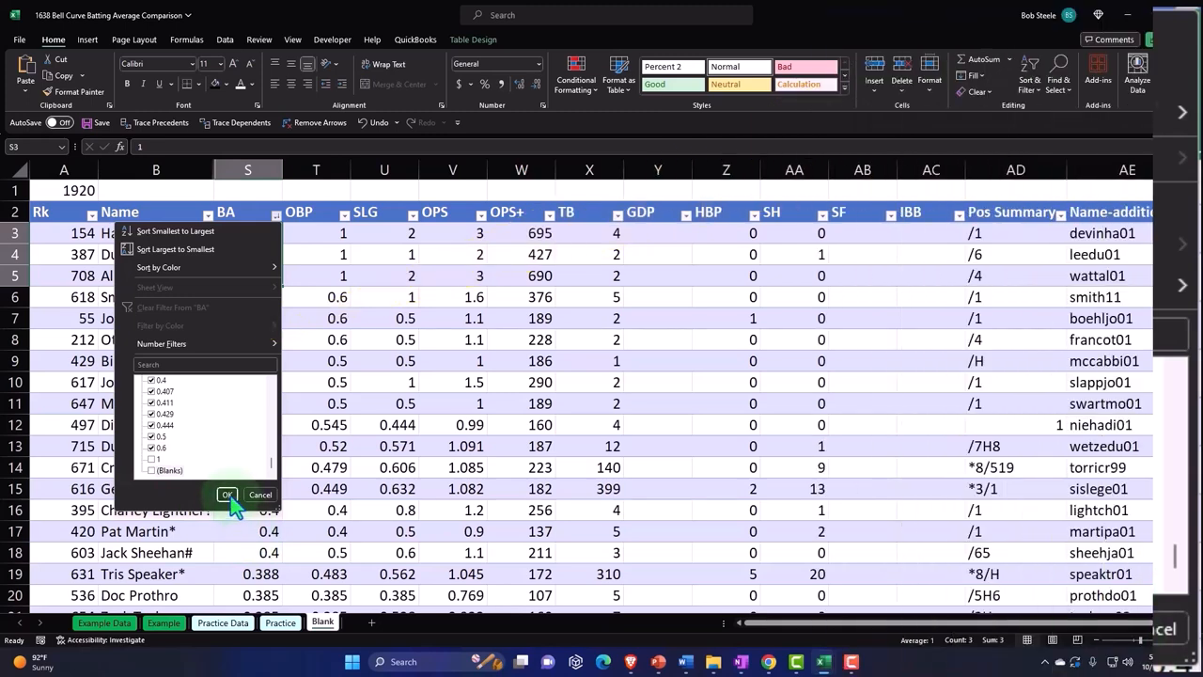
pyautogui.click(226, 495)
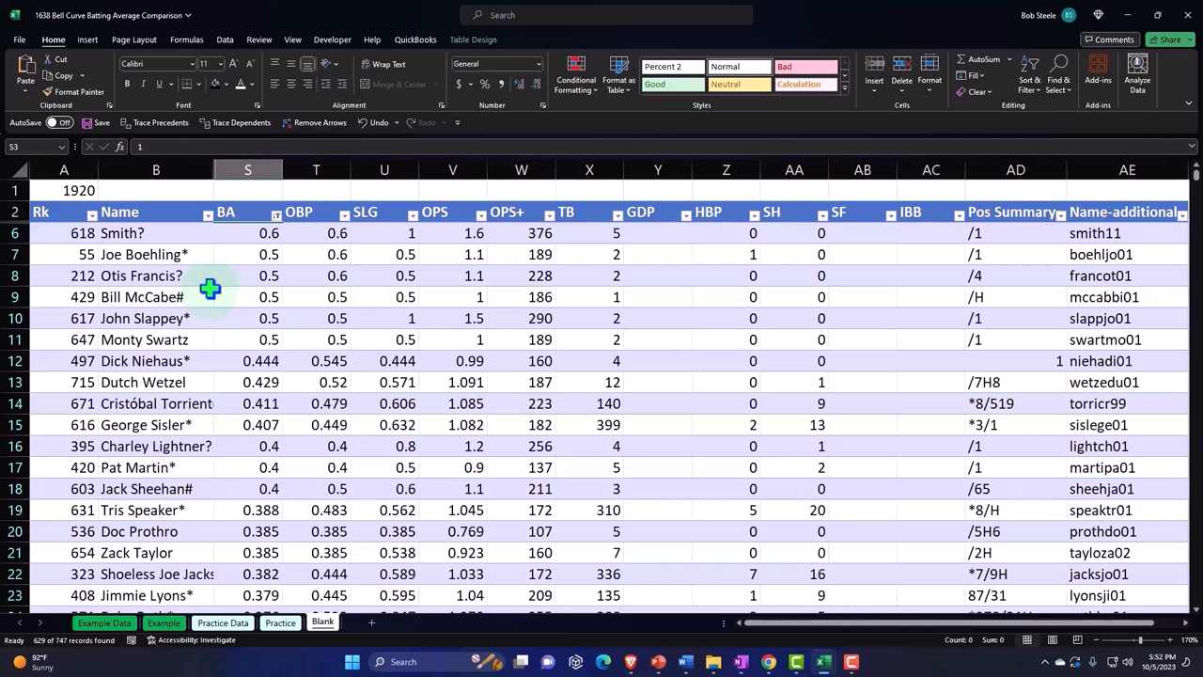
pyautogui.moveTo(125, 294)
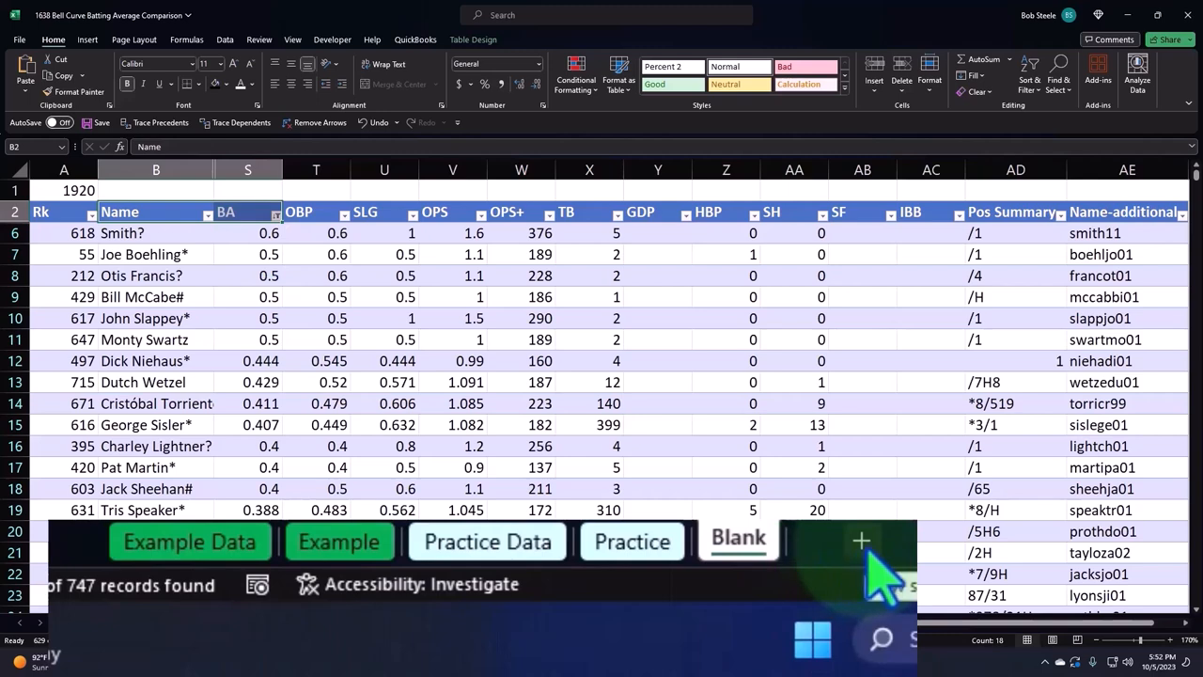
# Add a new worksheet and name it Blank 2.
pyautogui.click(860, 541)
pyautogui.write('Blank 2')
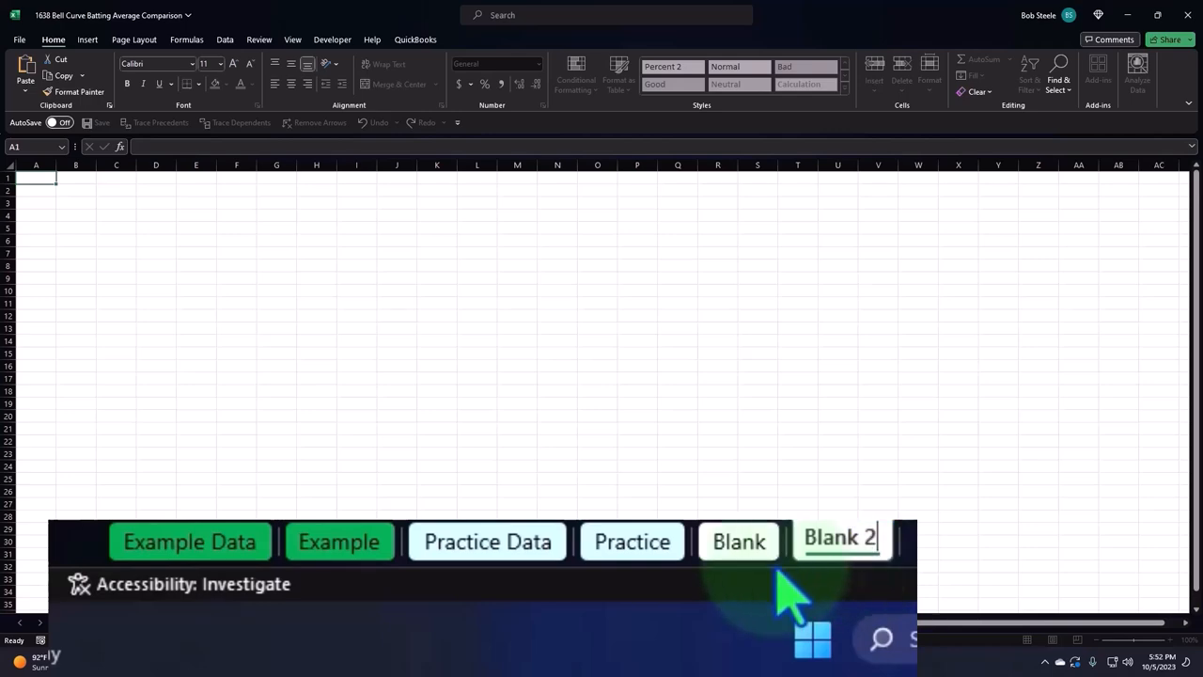
pyautogui.click(739, 542)
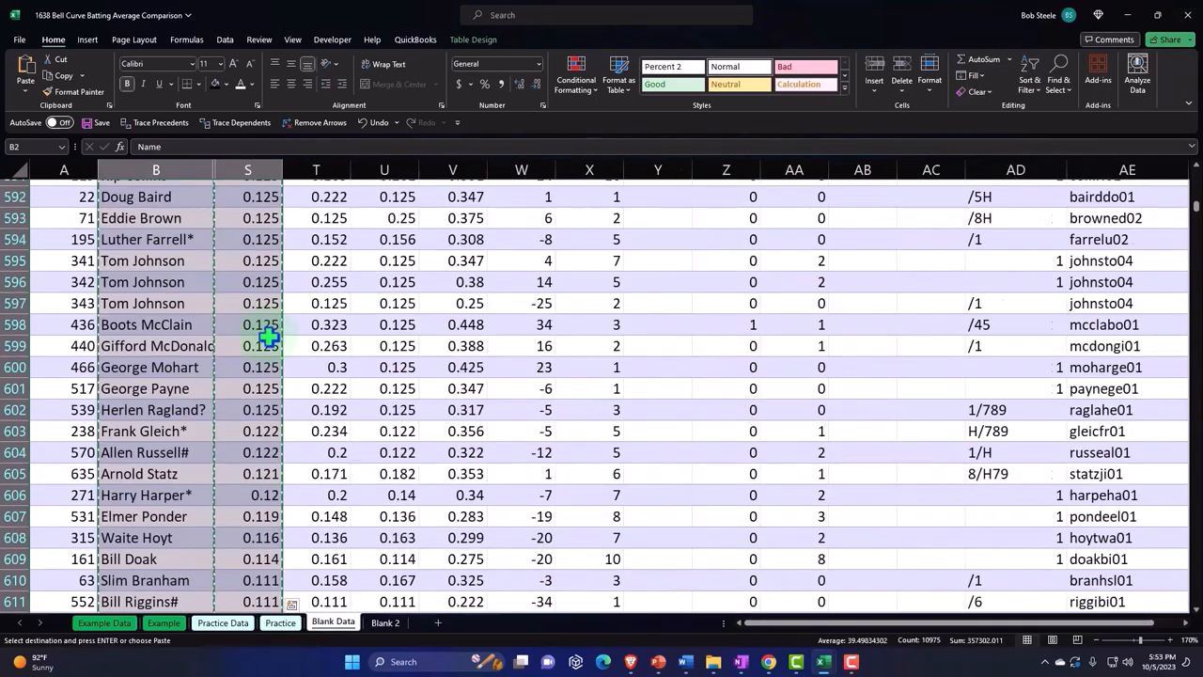
# On Blank 2, paste the copied Name and BA columns starting at cell A1.
pyautogui.click(385, 622)
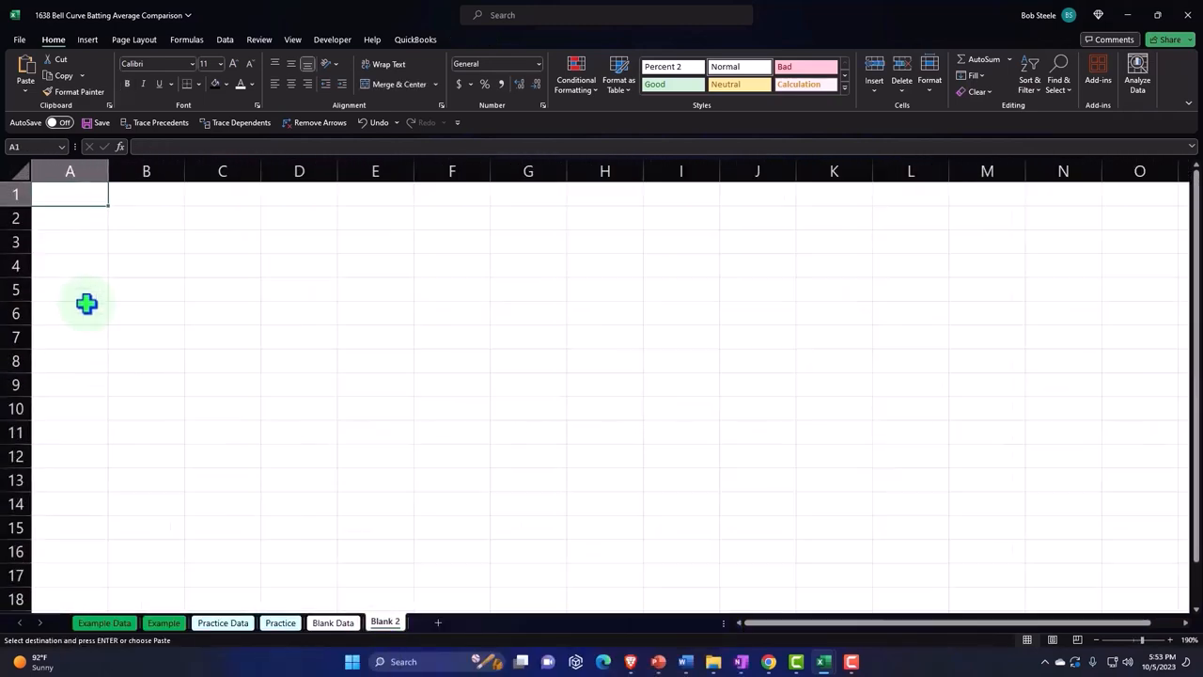
pyautogui.rightClick(70, 194)
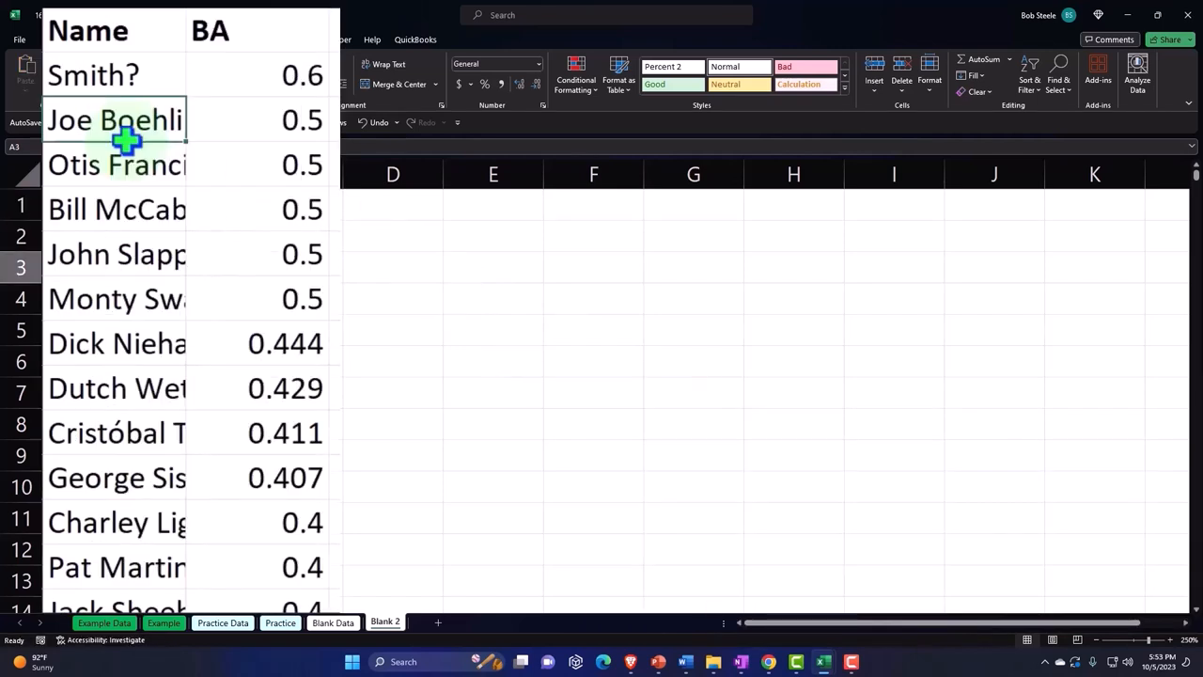
pyautogui.moveTo(267, 122)
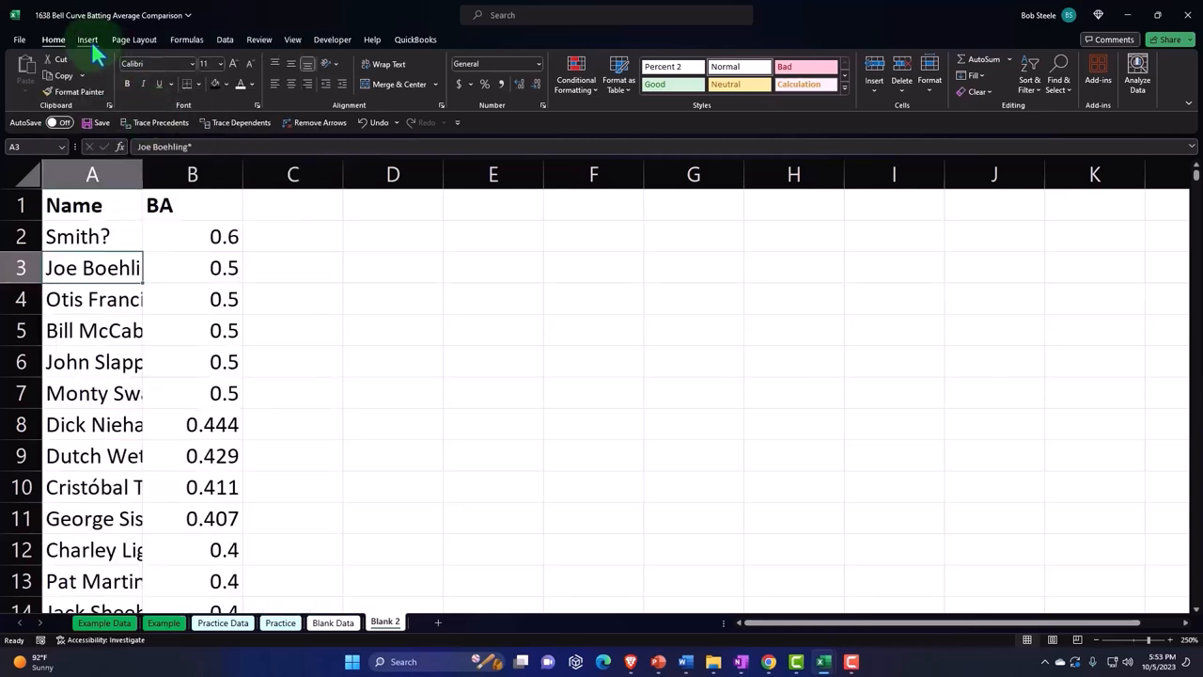
pyautogui.click(87, 39)
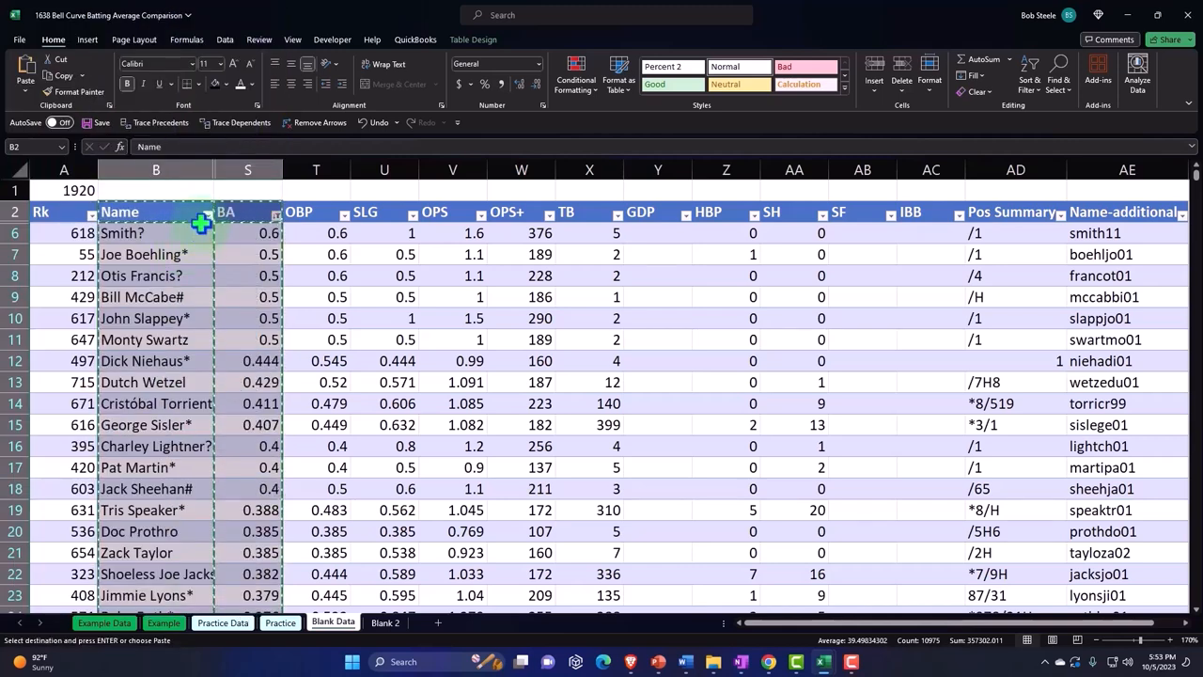
pyautogui.click(201, 212)
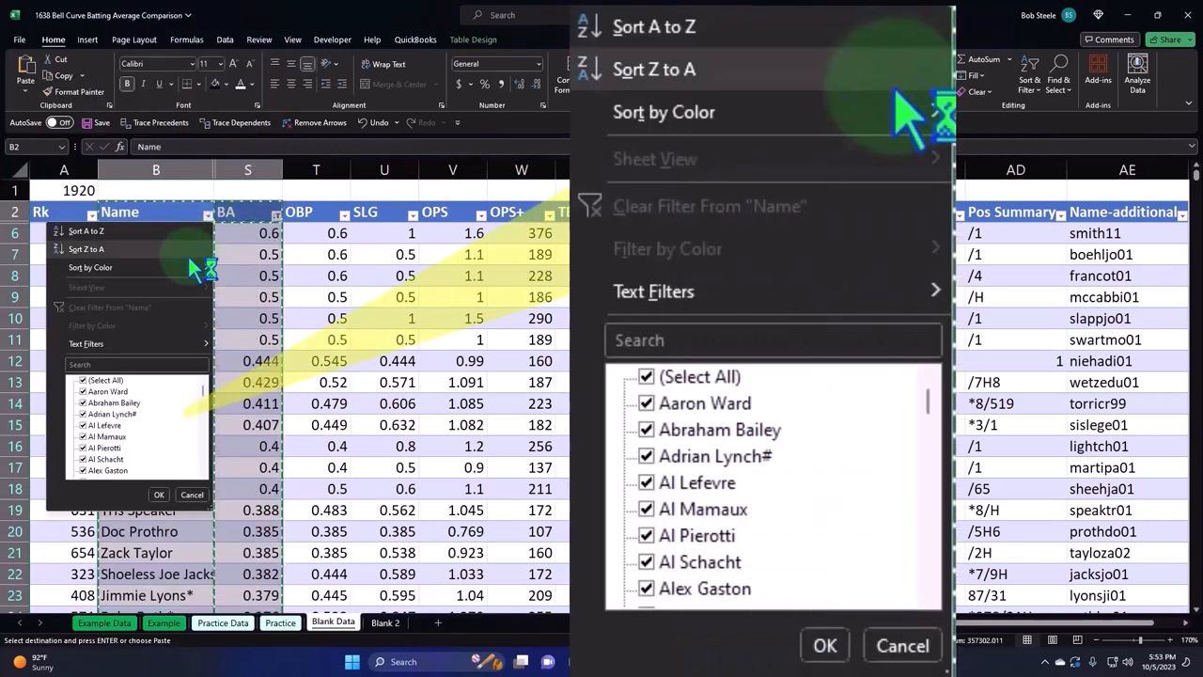
pyautogui.moveTo(715, 300)
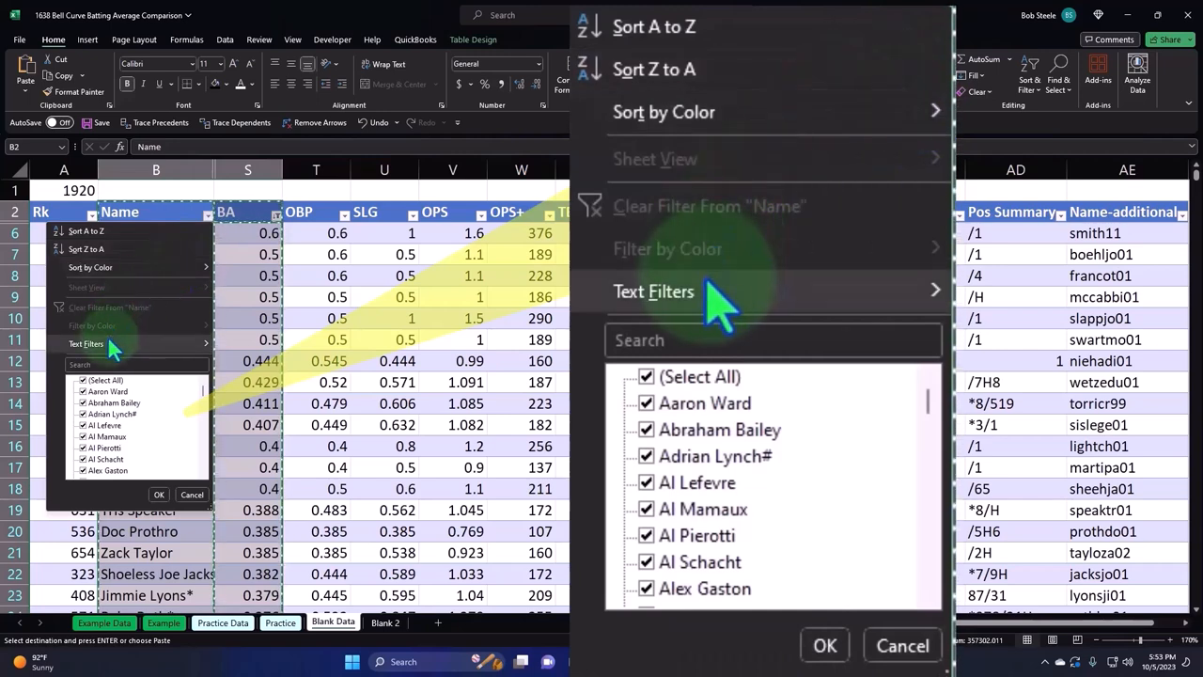
pyautogui.click(647, 376)
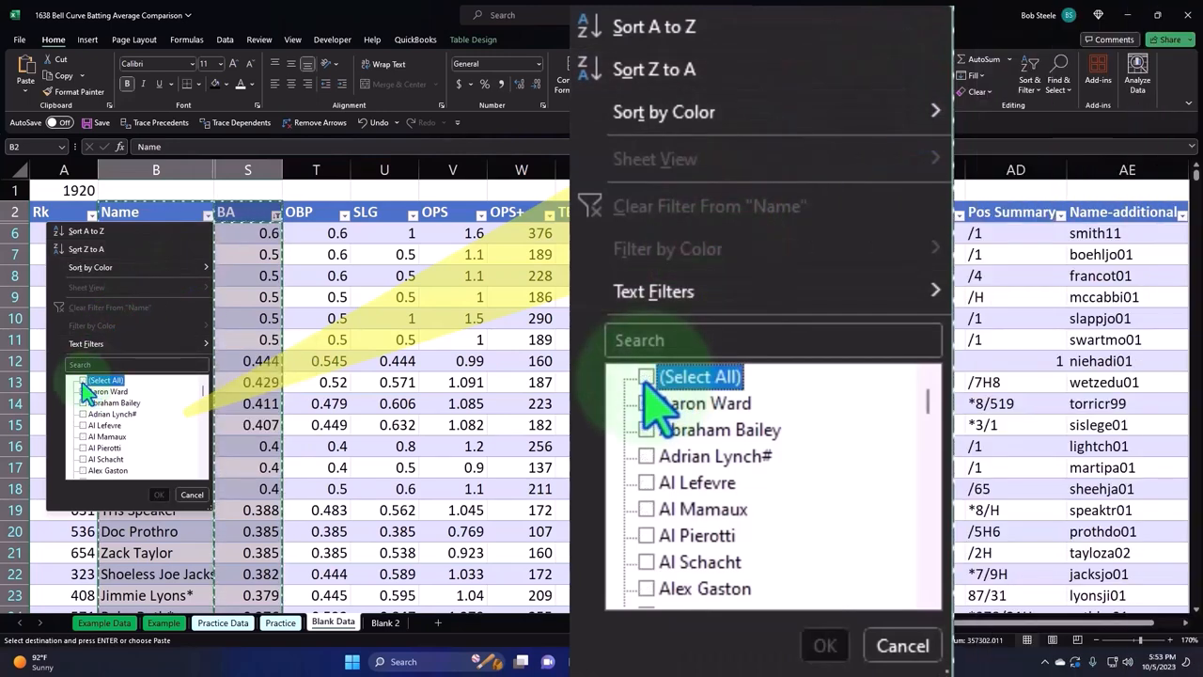
pyautogui.click(647, 376)
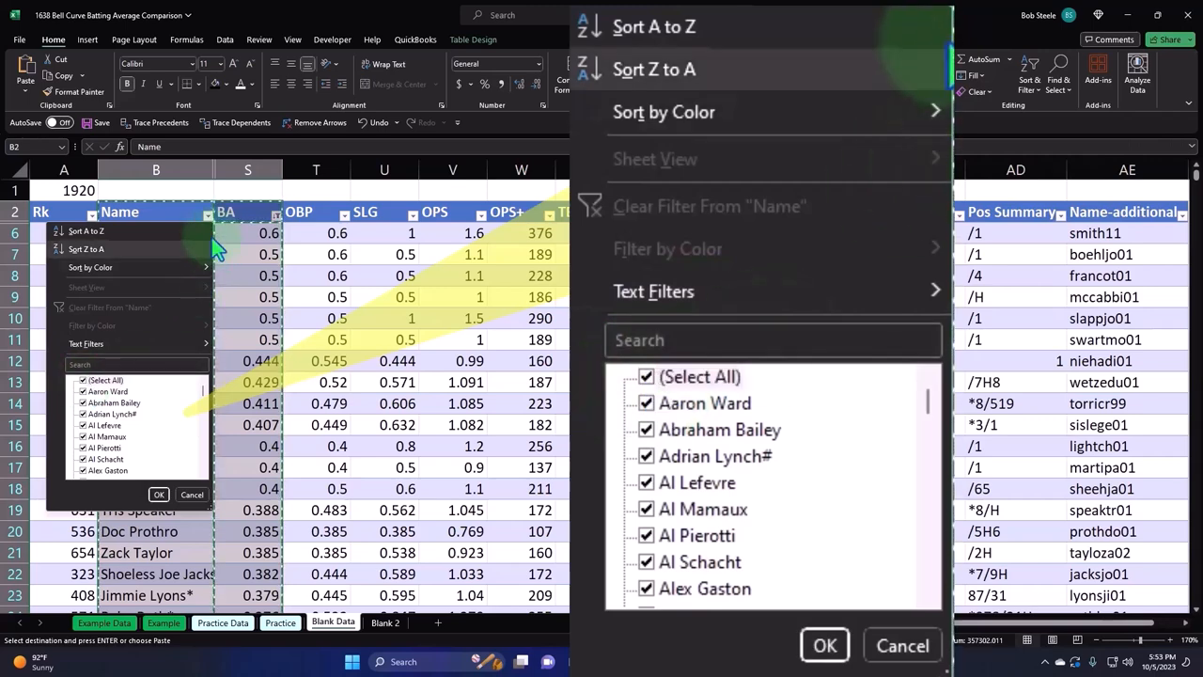
pyautogui.click(273, 211)
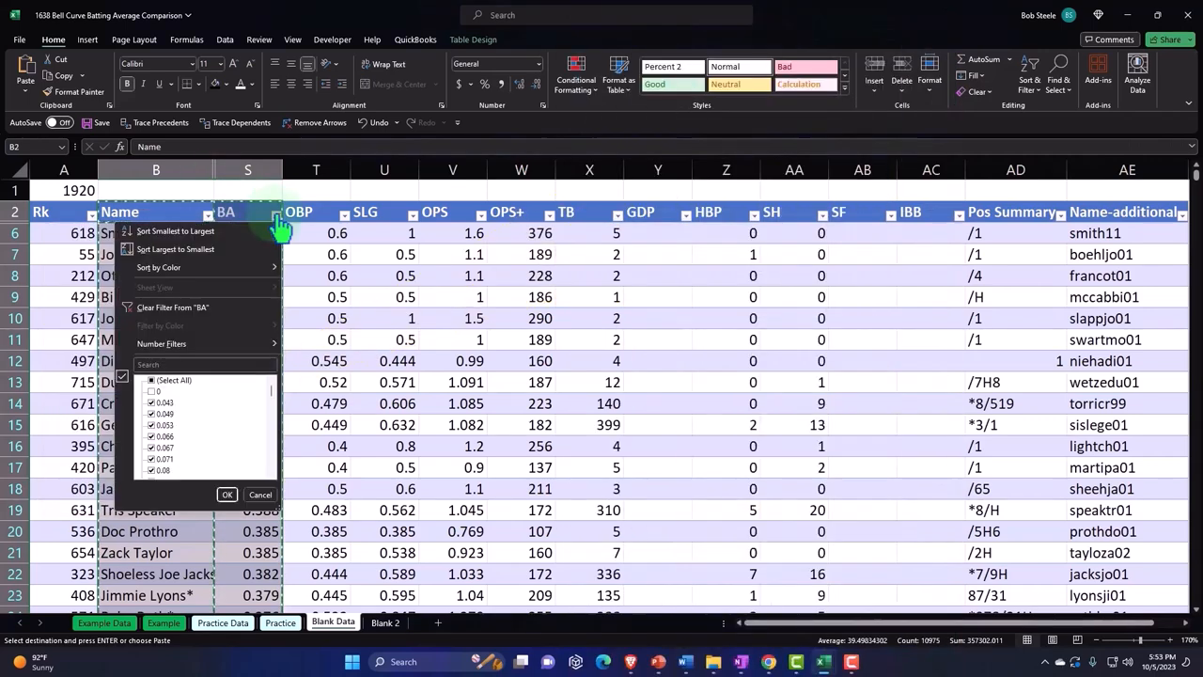
pyautogui.click(176, 249)
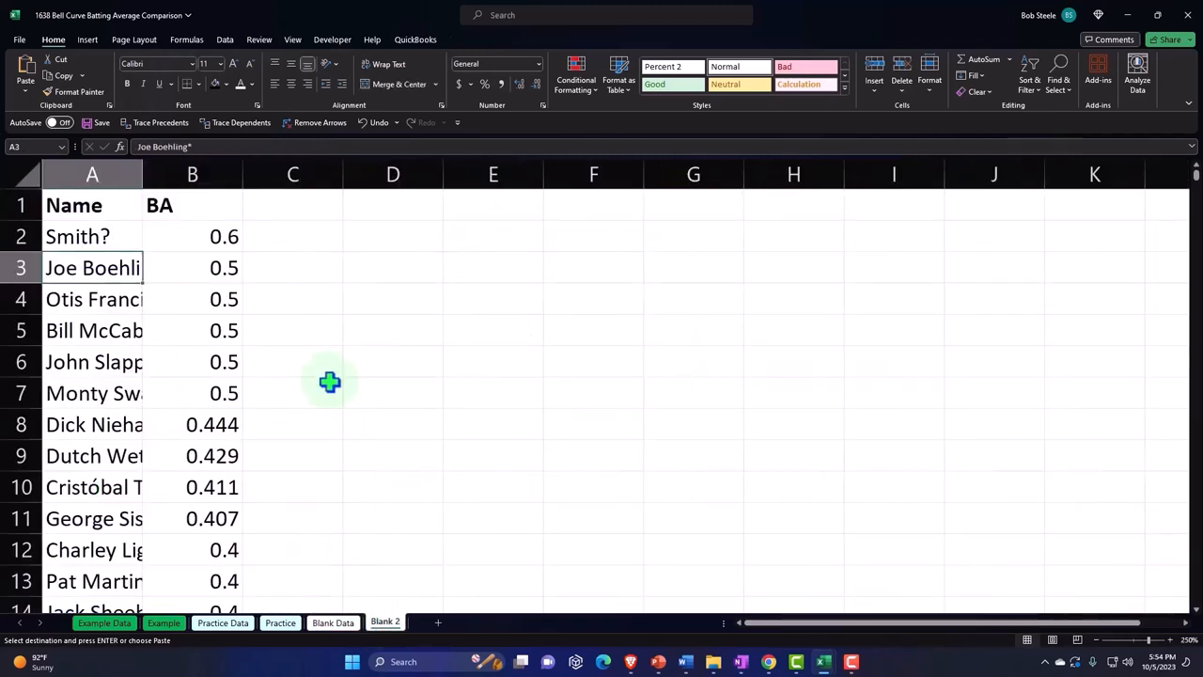
# Convert Blank 2's Name and BA data into a table with headers, BA column headed 'BA 1920'.
pyautogui.click(87, 39)
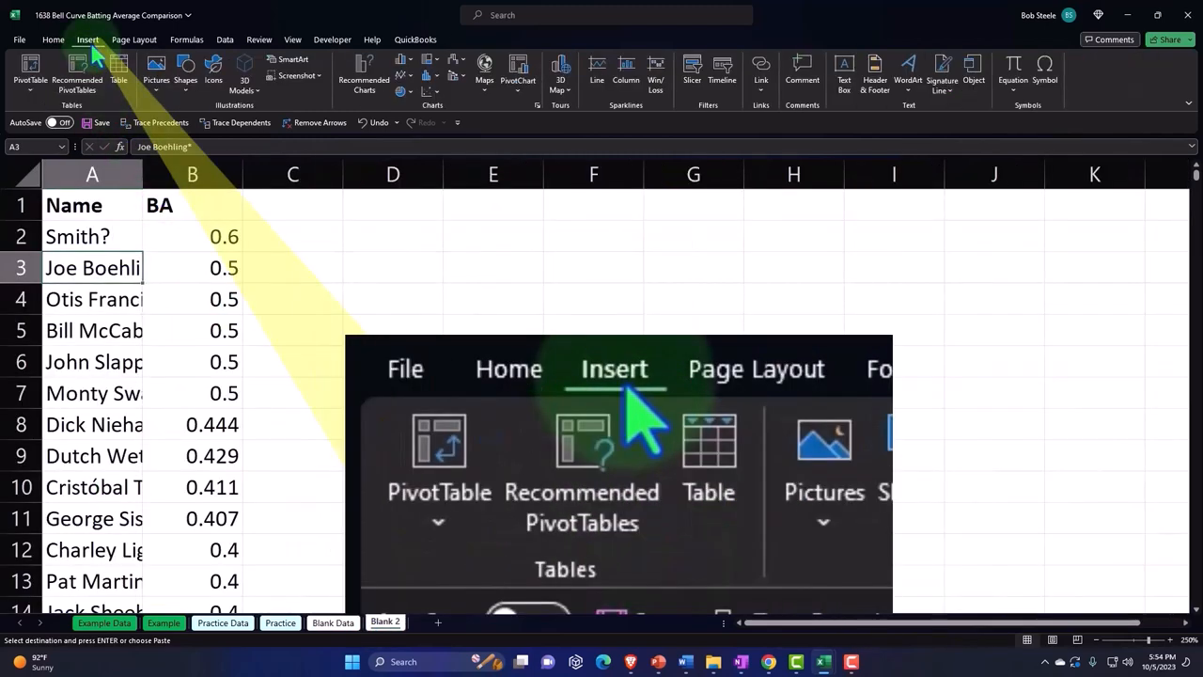
pyautogui.click(118, 70)
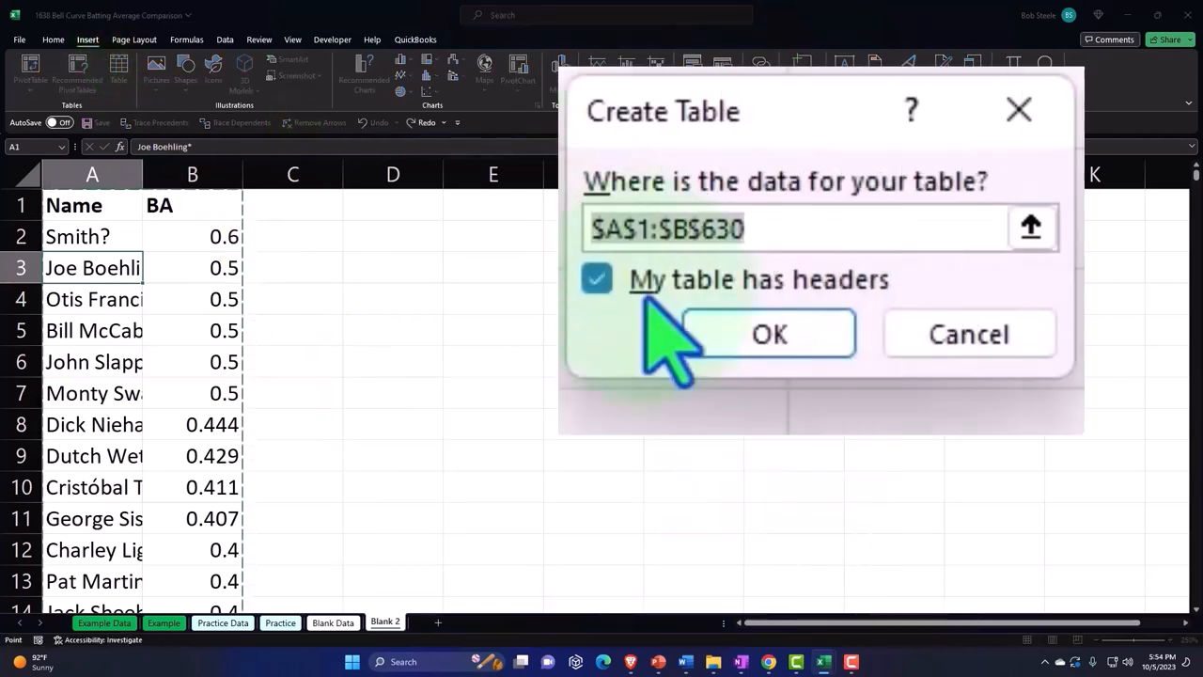
pyautogui.click(770, 334)
pyautogui.write(' 1920')
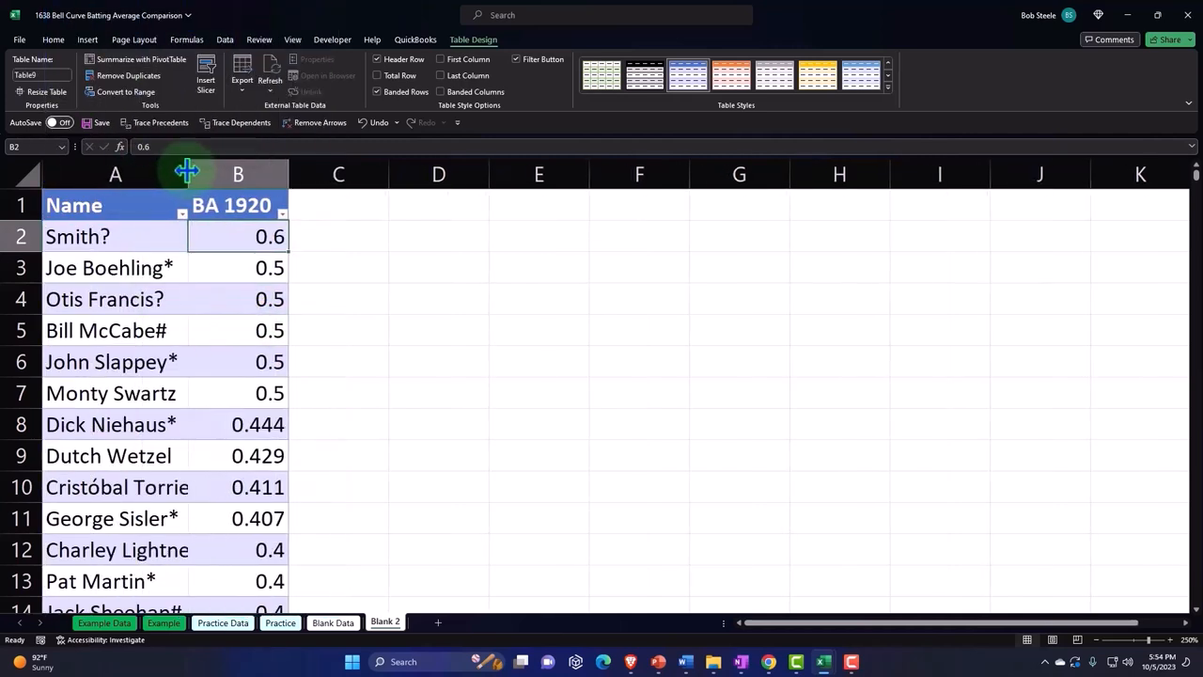
pyautogui.click(333, 623)
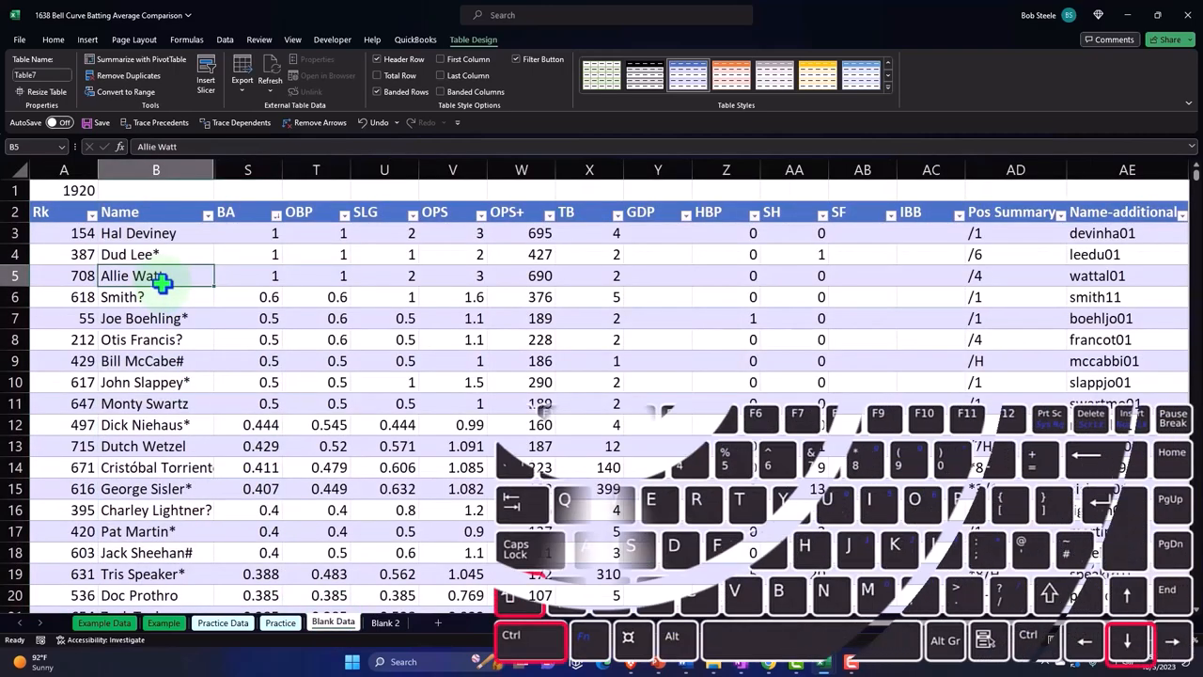
# Uncheck BA values 0, 0.04, 0.05 and blanks in the 2022 BA filter, leaving 822 records.
pyautogui.scroll(-3)
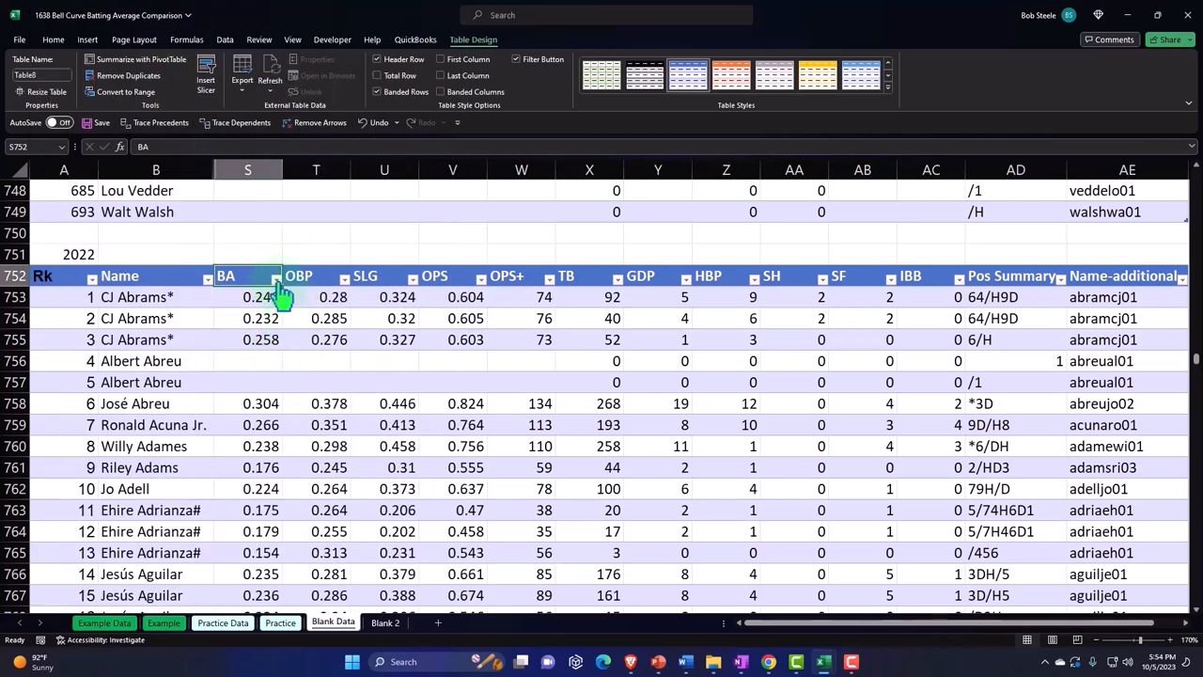
pyautogui.click(275, 277)
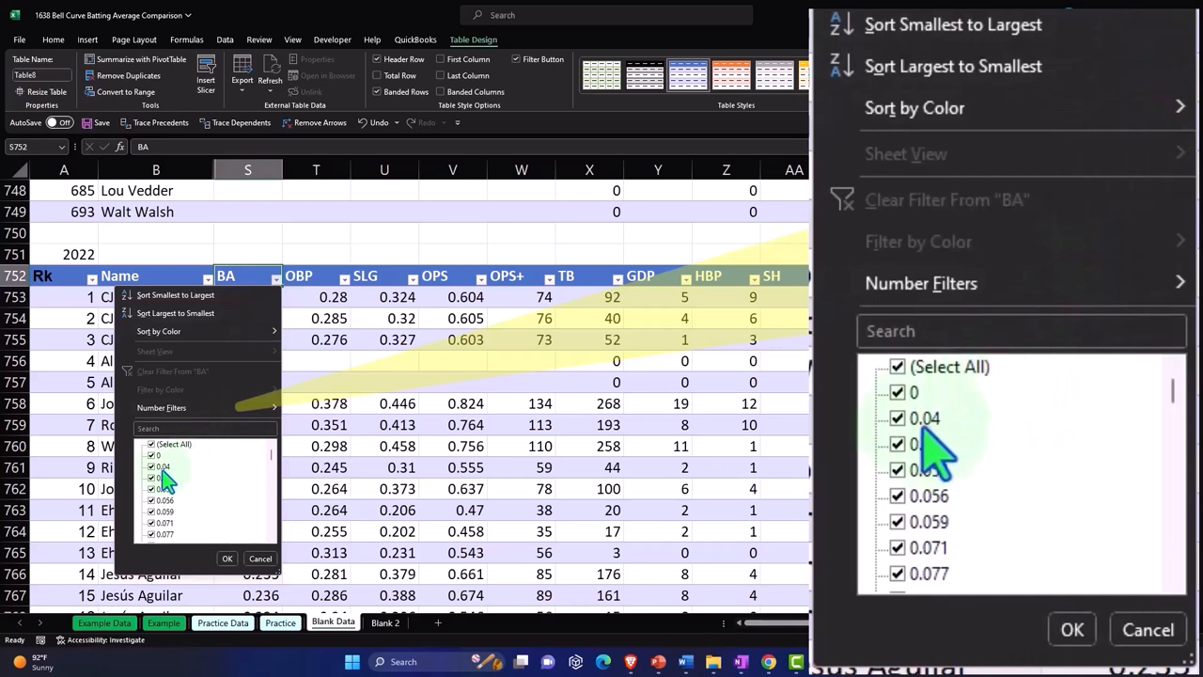
pyautogui.click(896, 392)
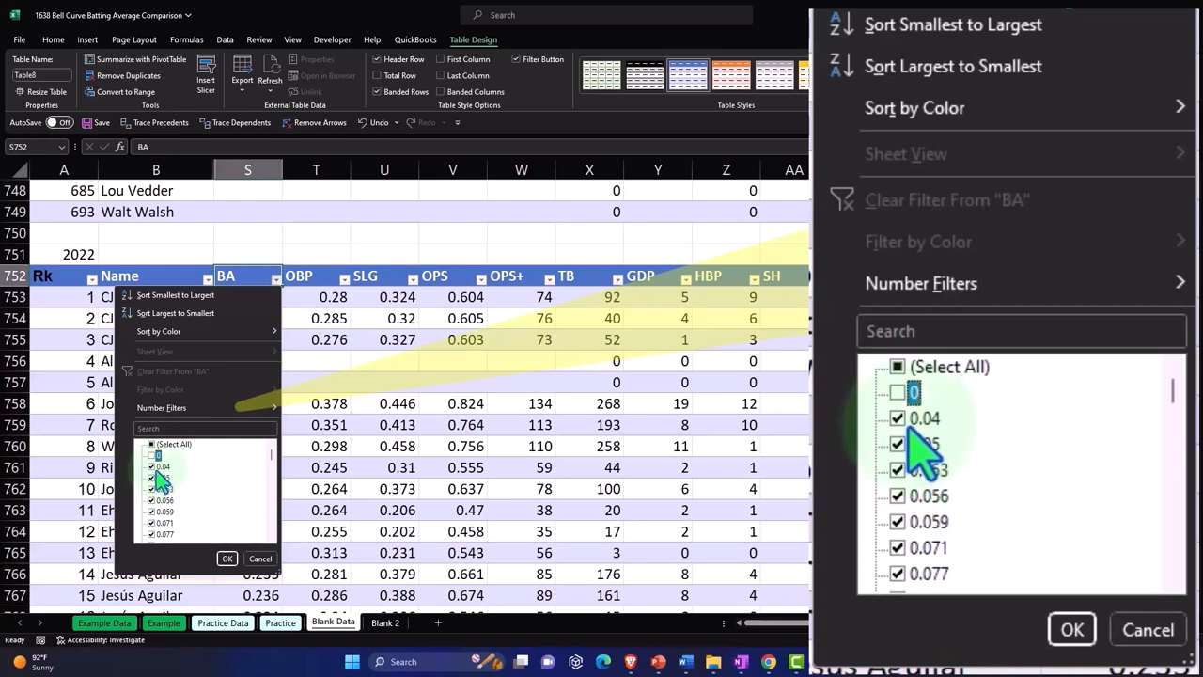
pyautogui.click(897, 419)
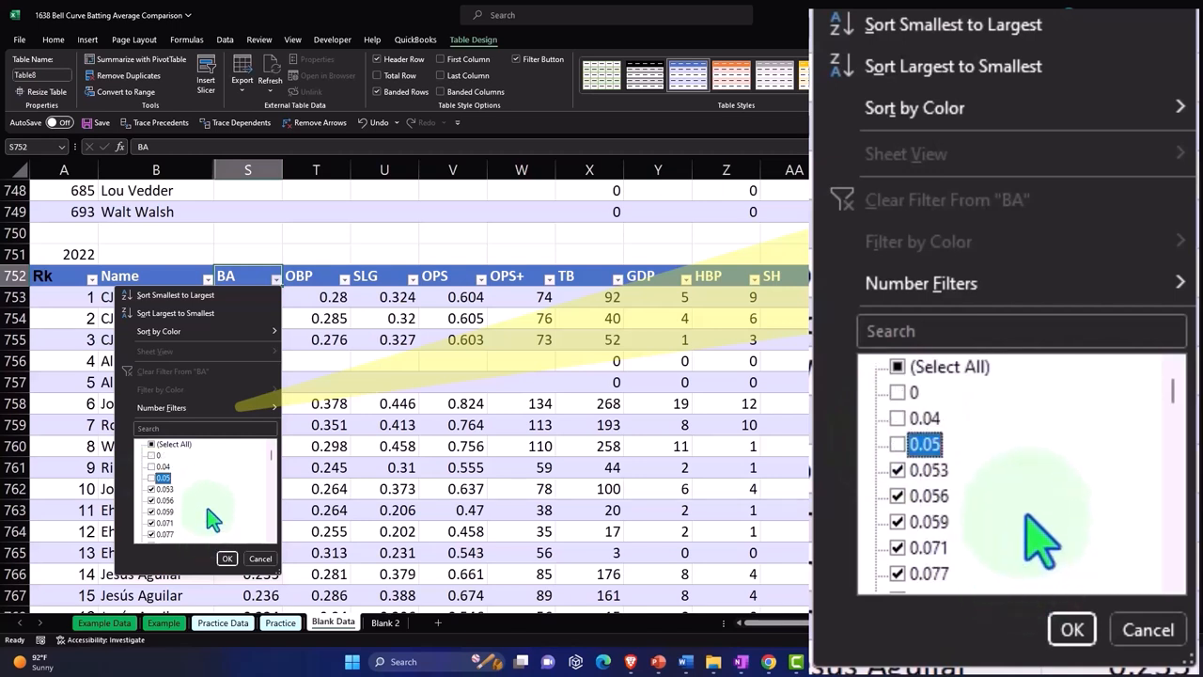
pyautogui.moveTo(1180, 414)
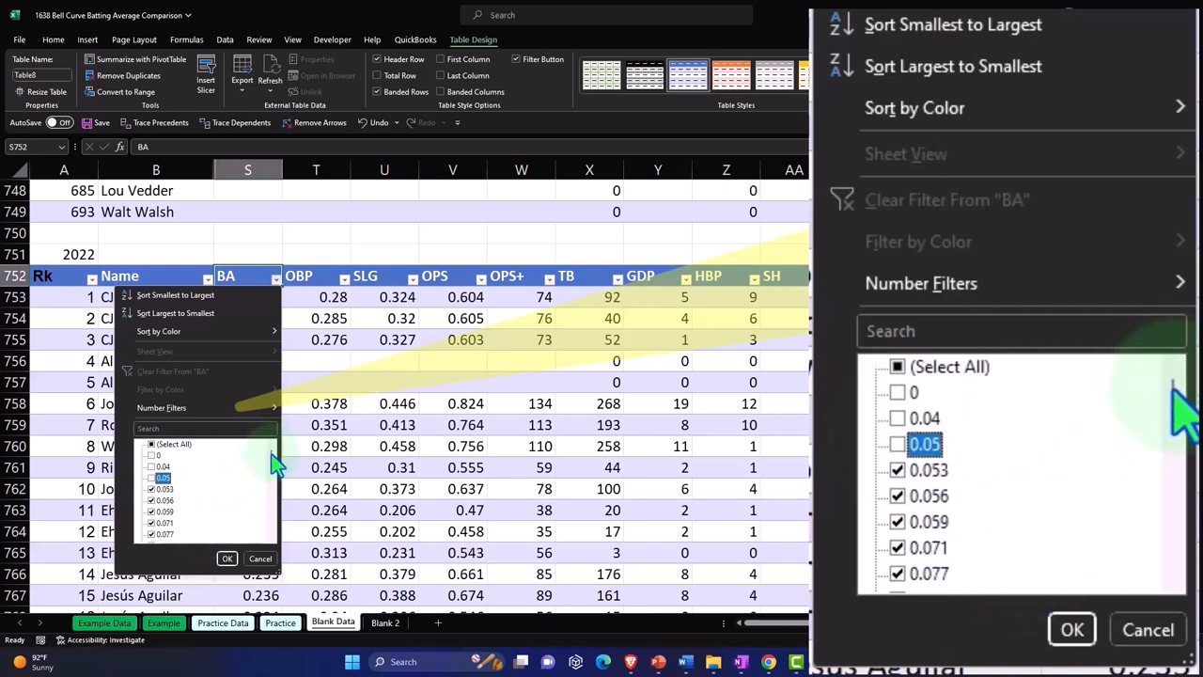
pyautogui.scroll(-3)
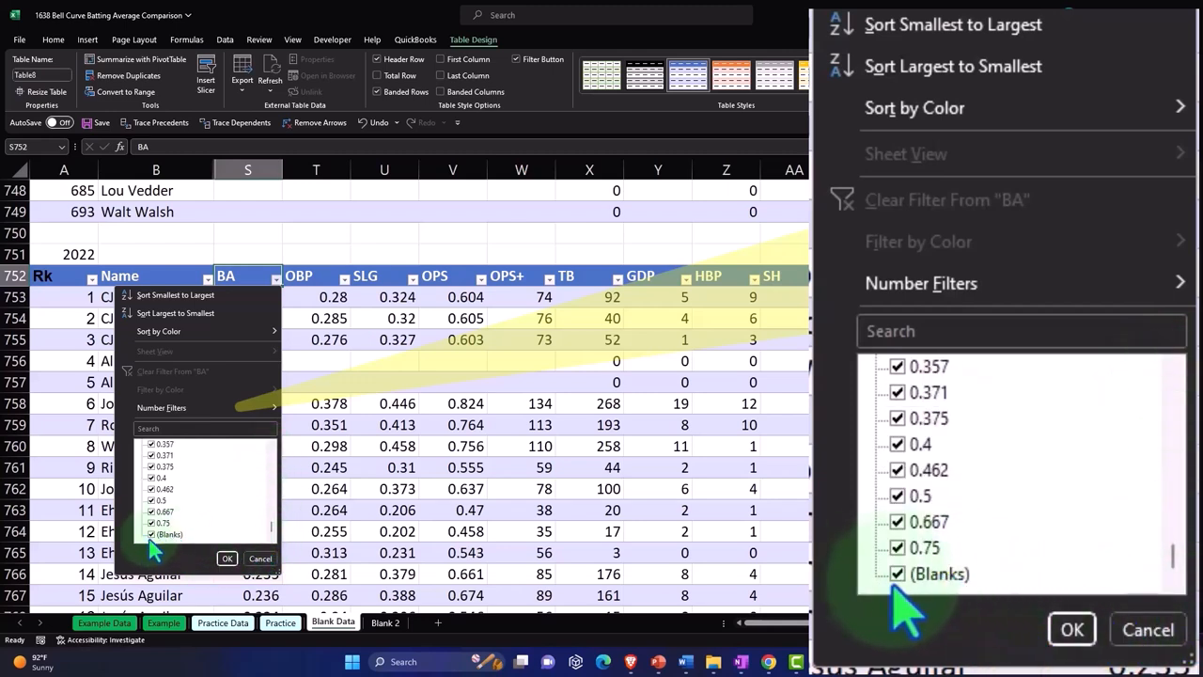
pyautogui.click(897, 573)
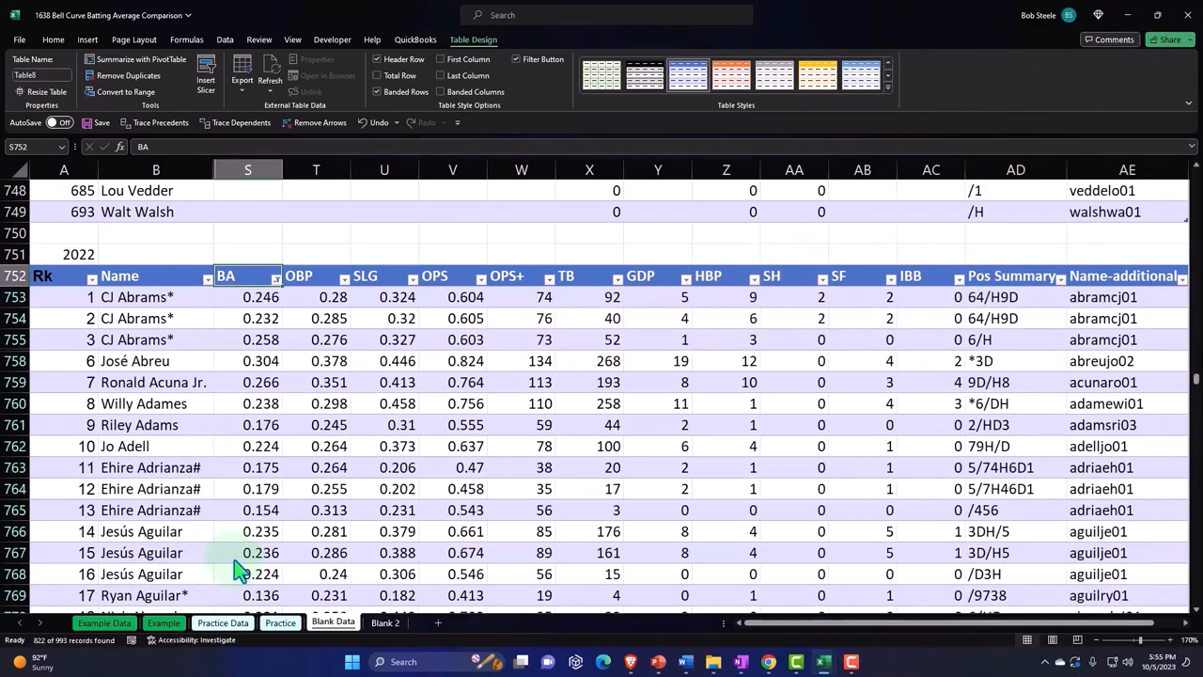
# Copy the filtered 2022 Name and BA columns and paste them at D1 on Blank 2.
pyautogui.click(156, 275)
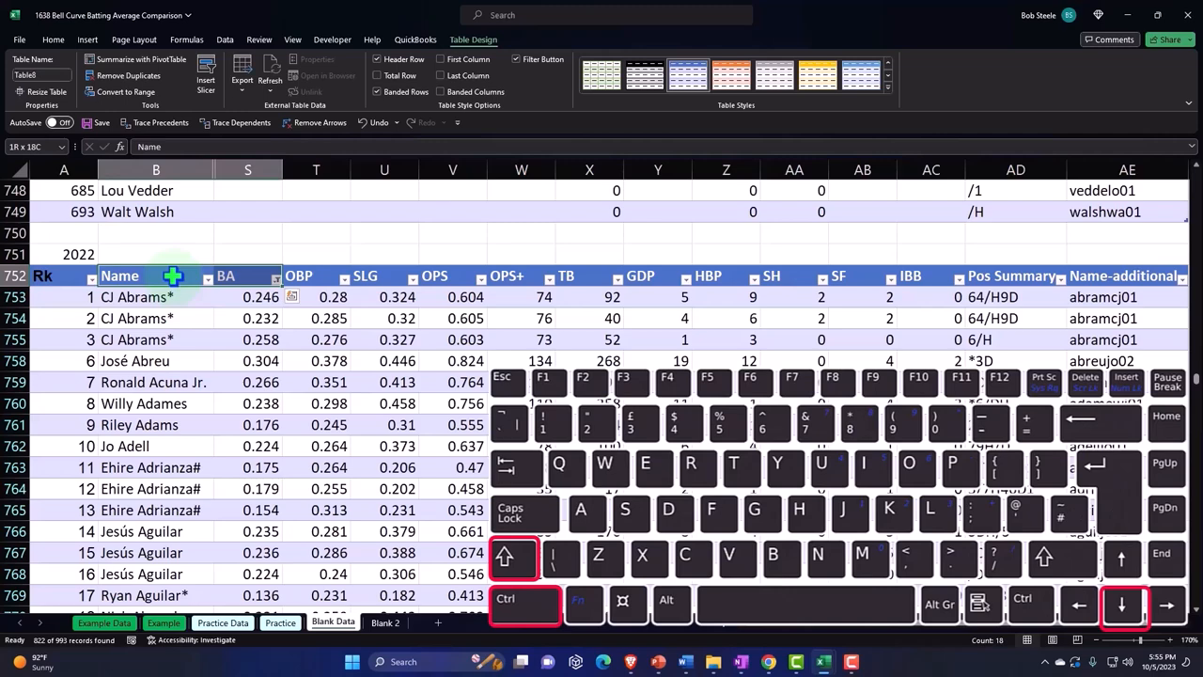
pyautogui.scroll(-3)
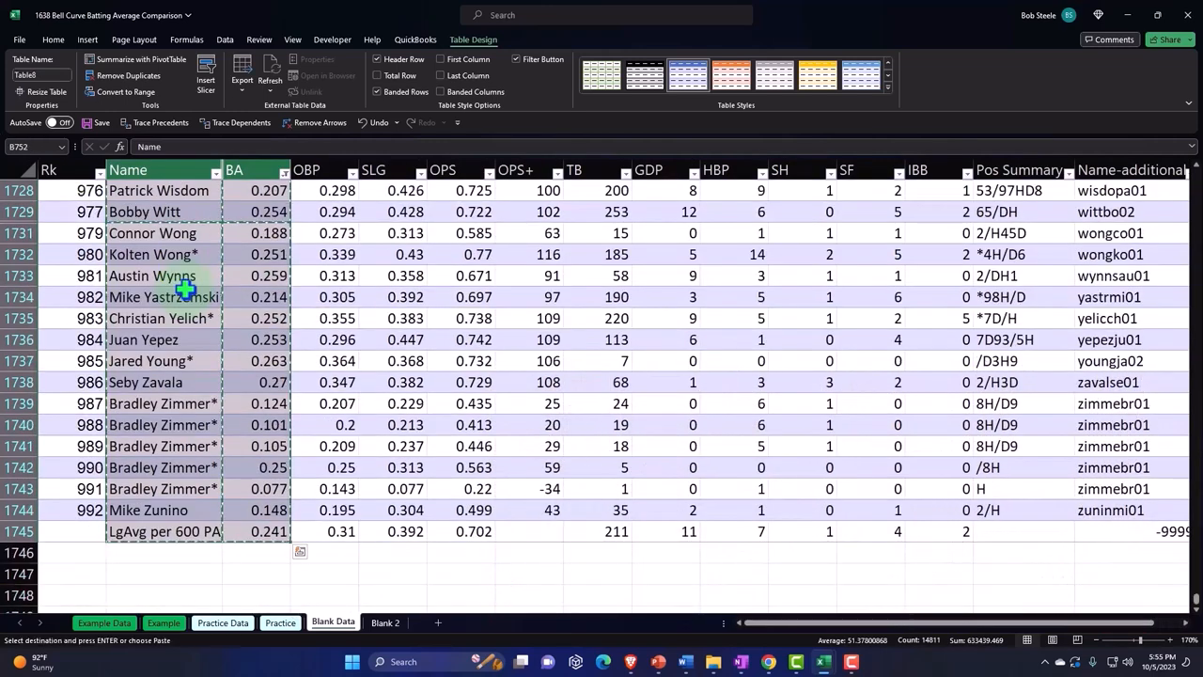
pyautogui.click(384, 622)
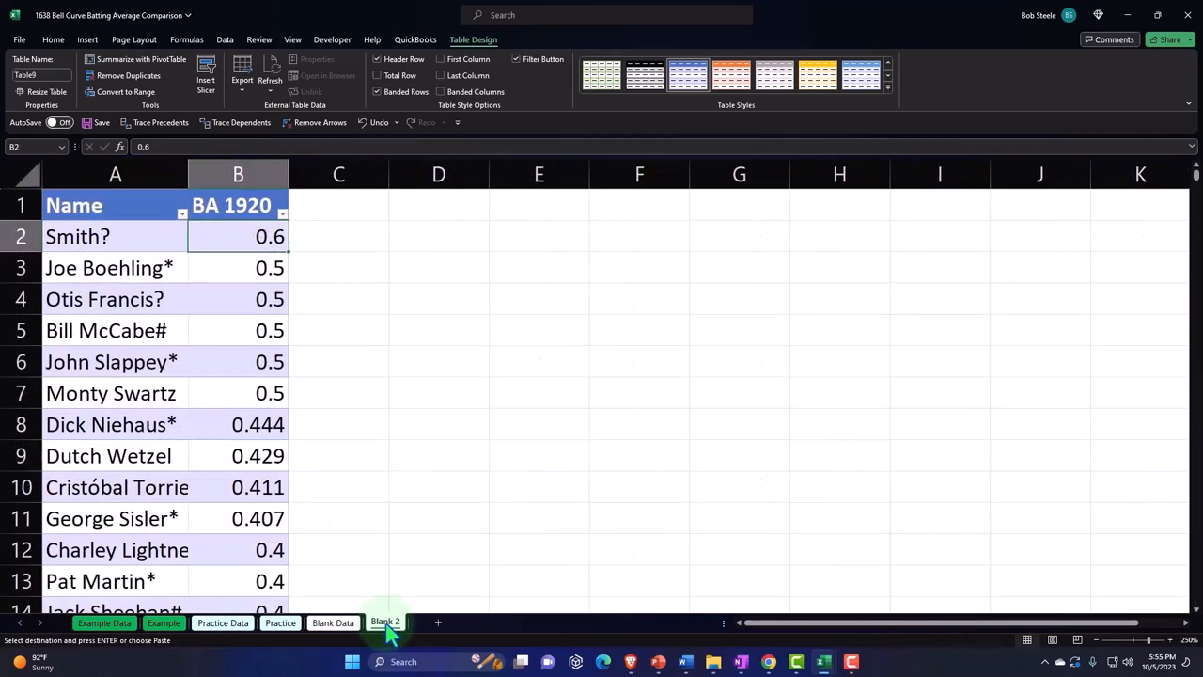
pyautogui.click(438, 204)
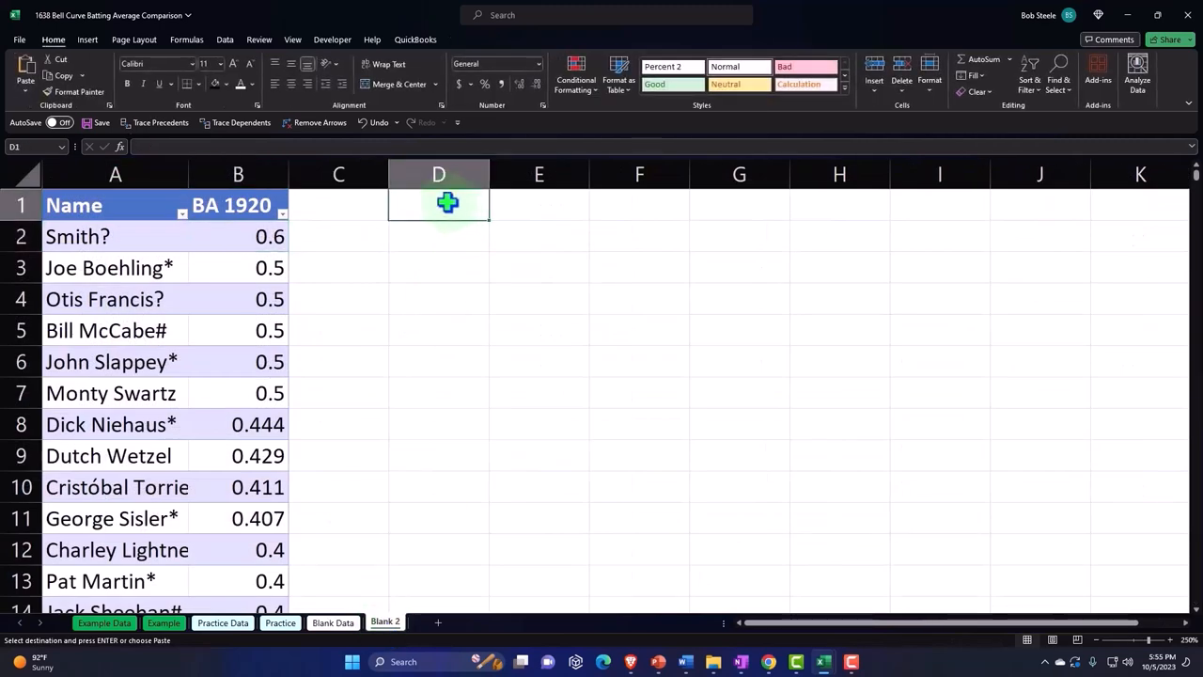
pyautogui.rightClick(439, 203)
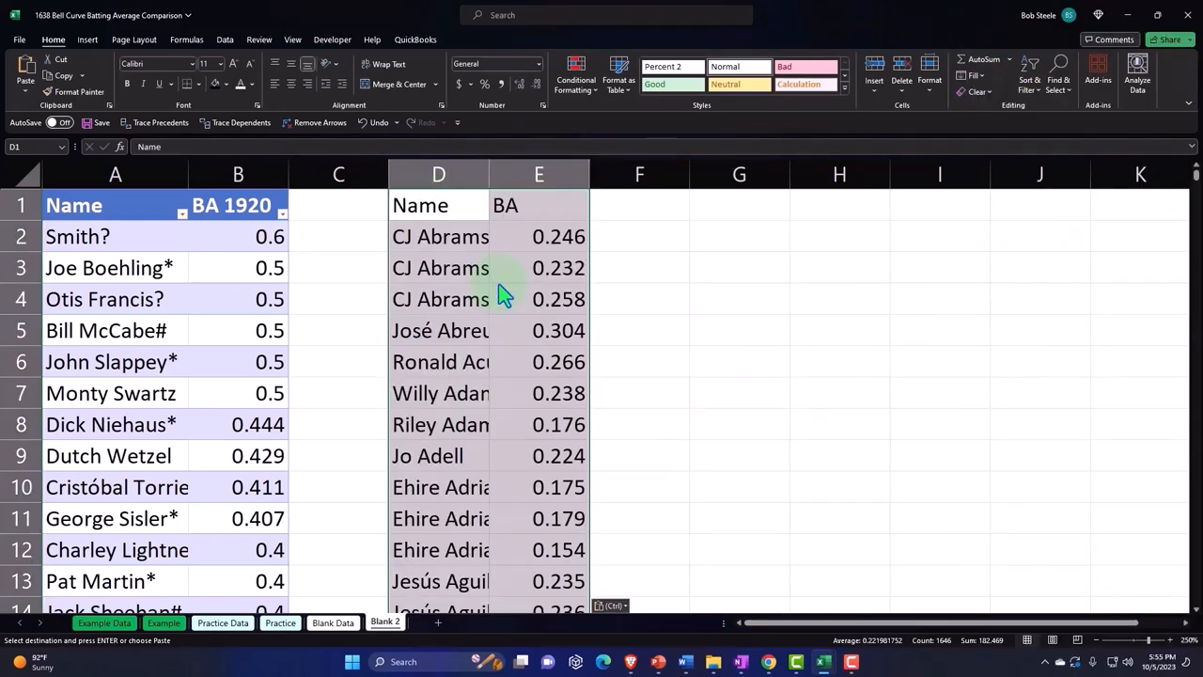
pyautogui.click(506, 205)
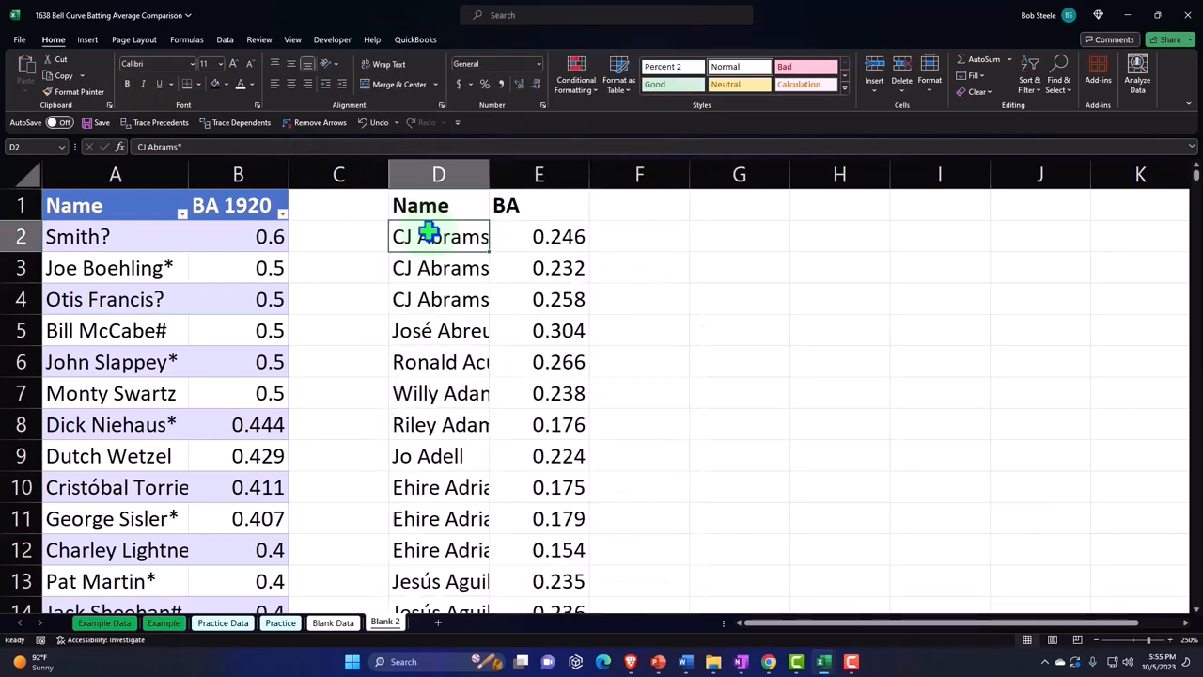
# Create a headed table from the pasted 2022 data, with BA column titled 'BA 2022'.
pyautogui.click(86, 39)
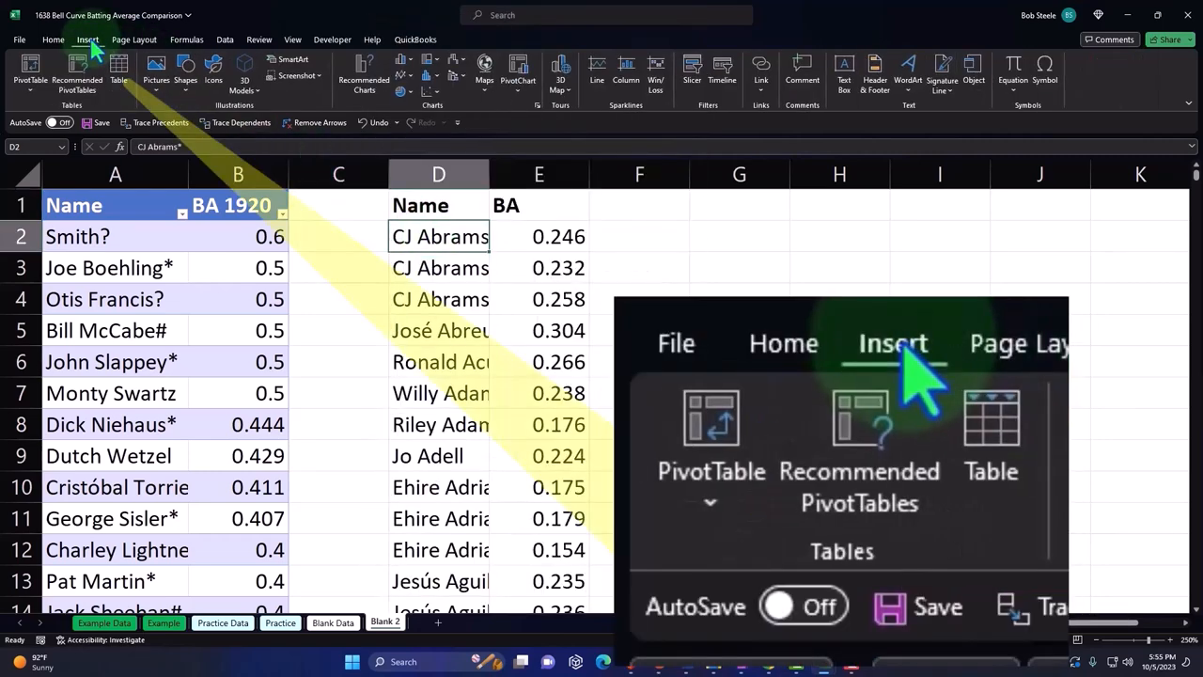
pyautogui.click(119, 75)
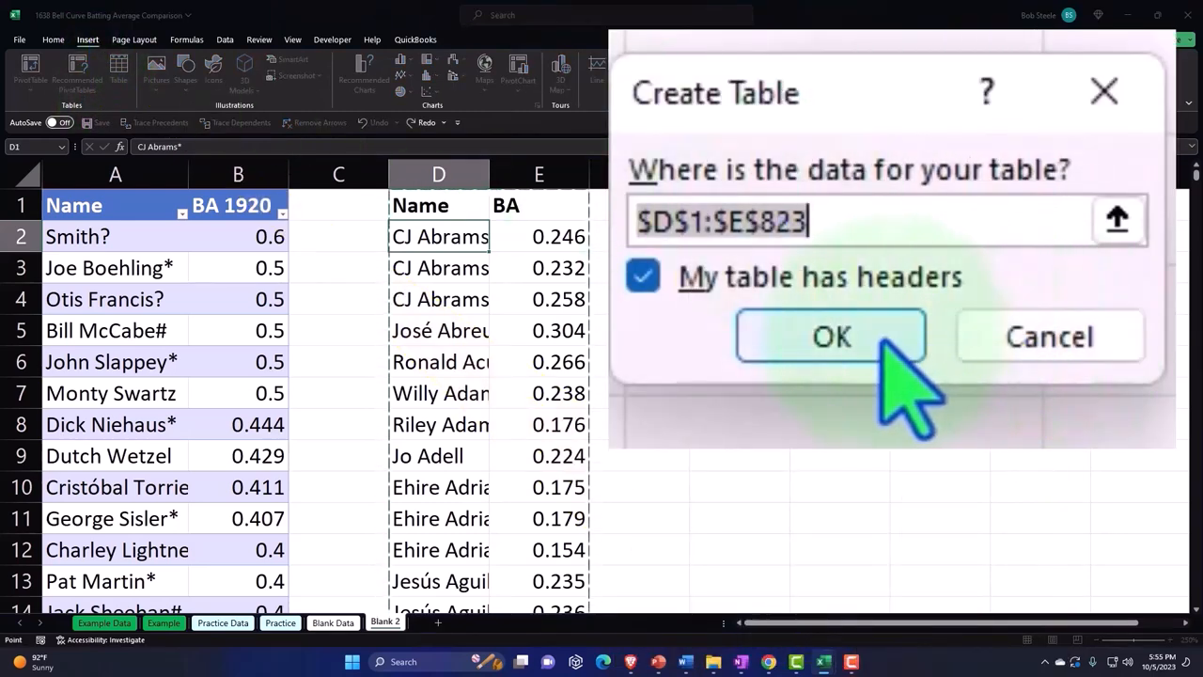
pyautogui.click(830, 337)
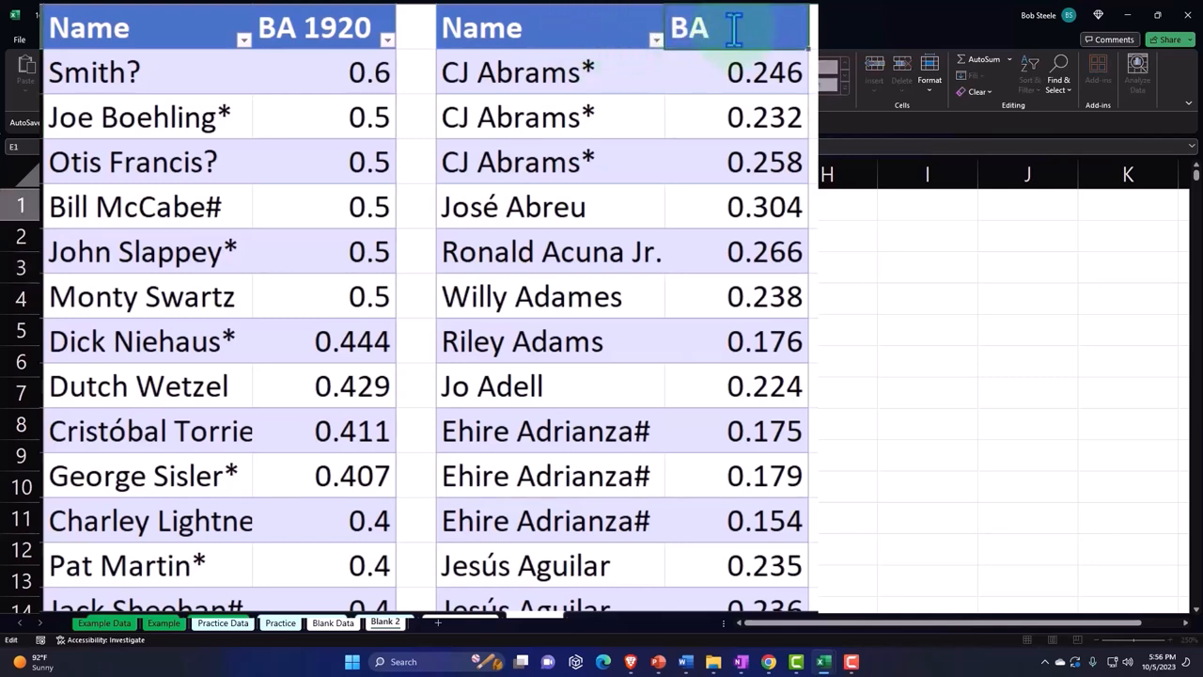
pyautogui.write('2022')
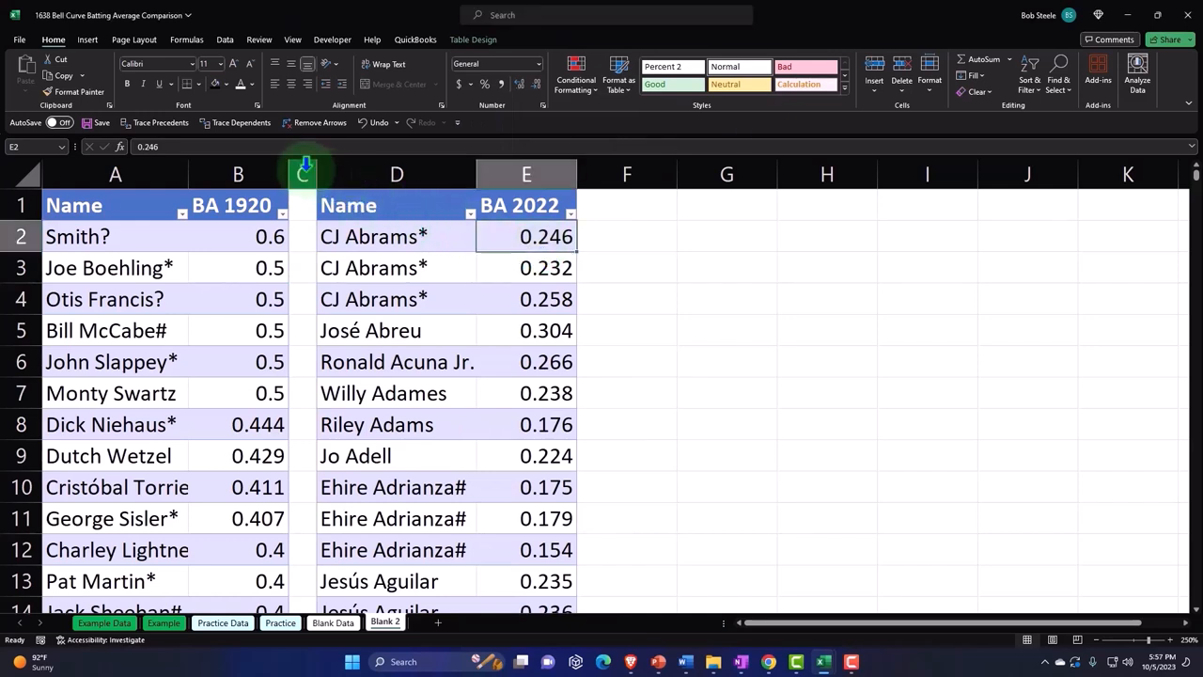
# Insert column C in the 1920 table with the header 'BA 19202'.
pyautogui.click(303, 174)
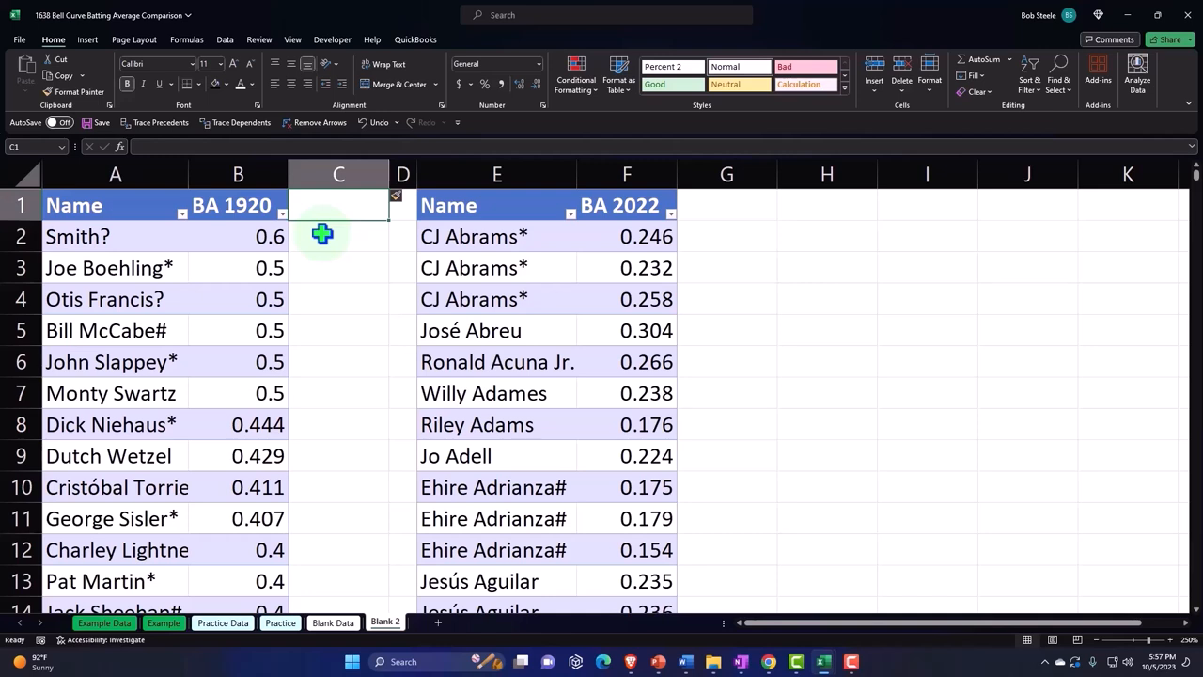
pyautogui.write('0')
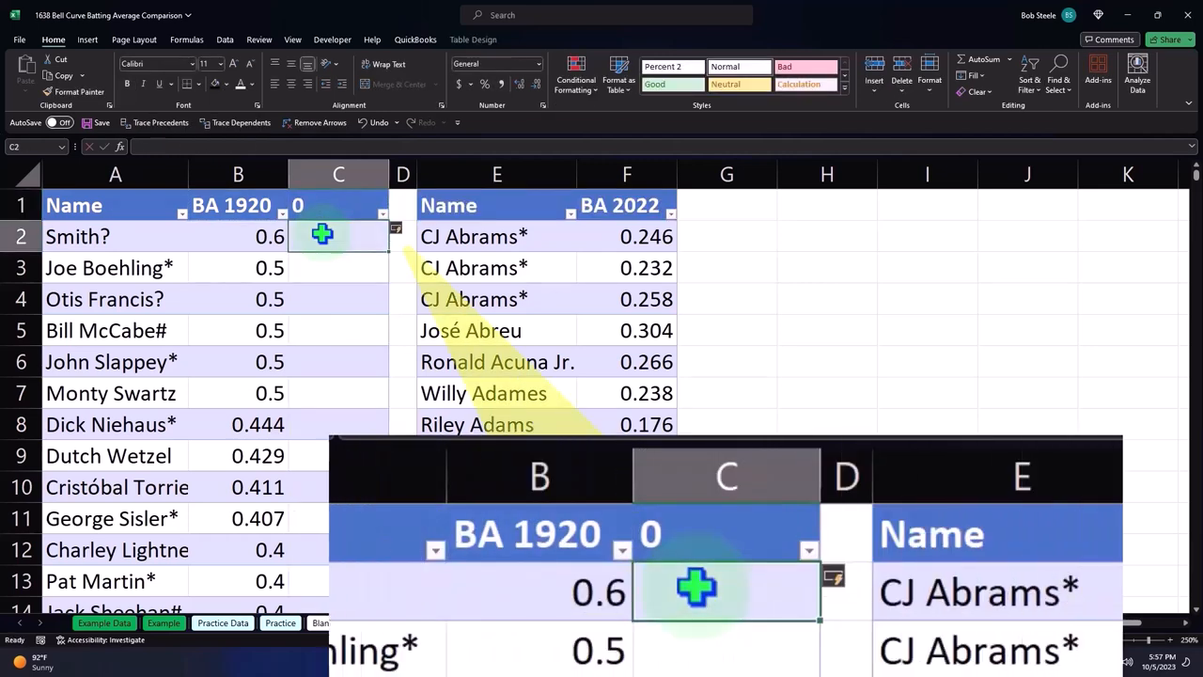
pyautogui.write('=')
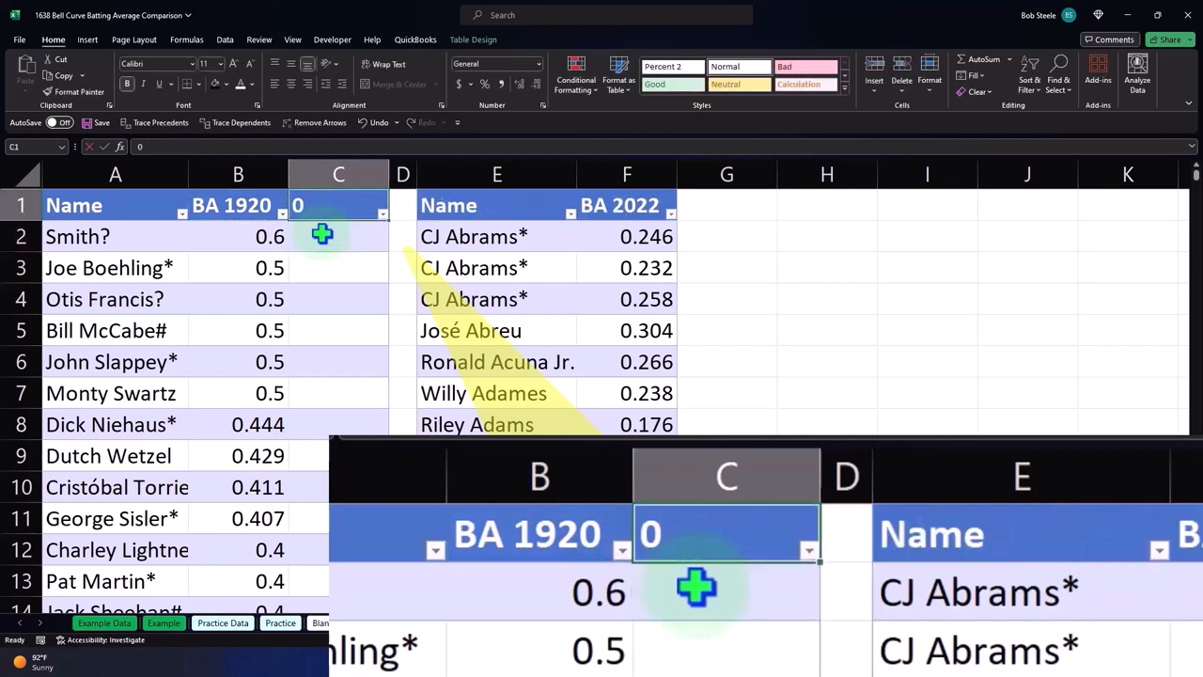
pyautogui.write('BA 19')
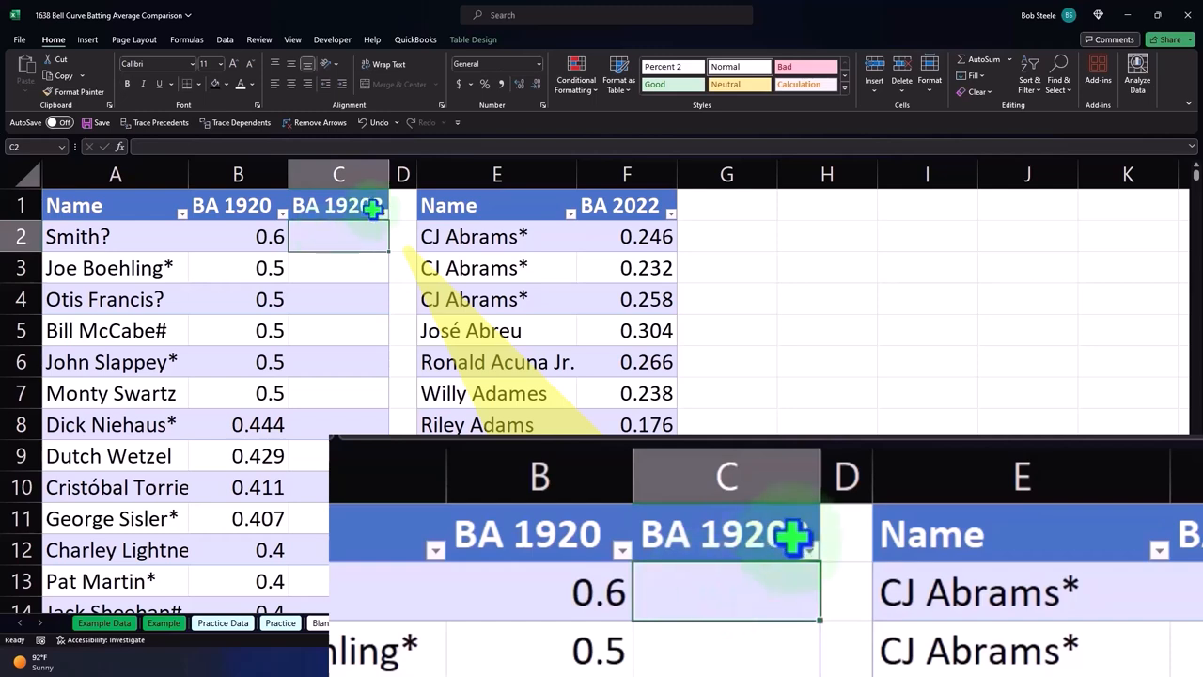
pyautogui.write('2')
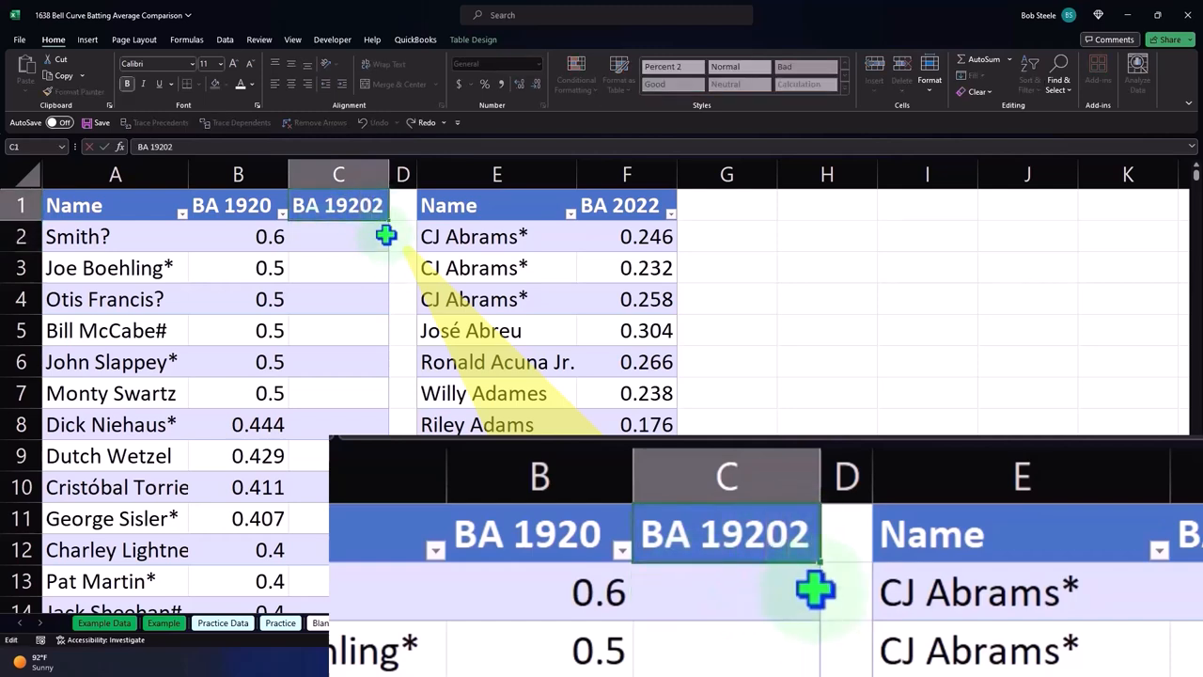
# Start a formula in C2 that references the BA 1920 value in B2.
pyautogui.click(338, 236)
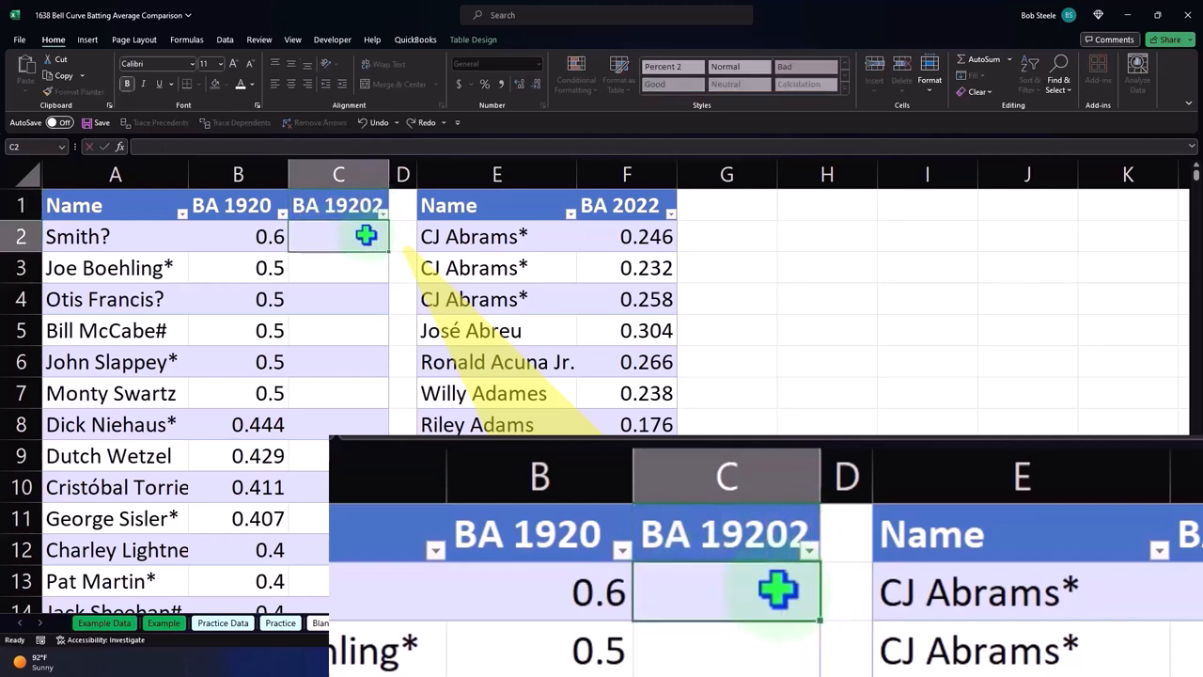
pyautogui.write('=')
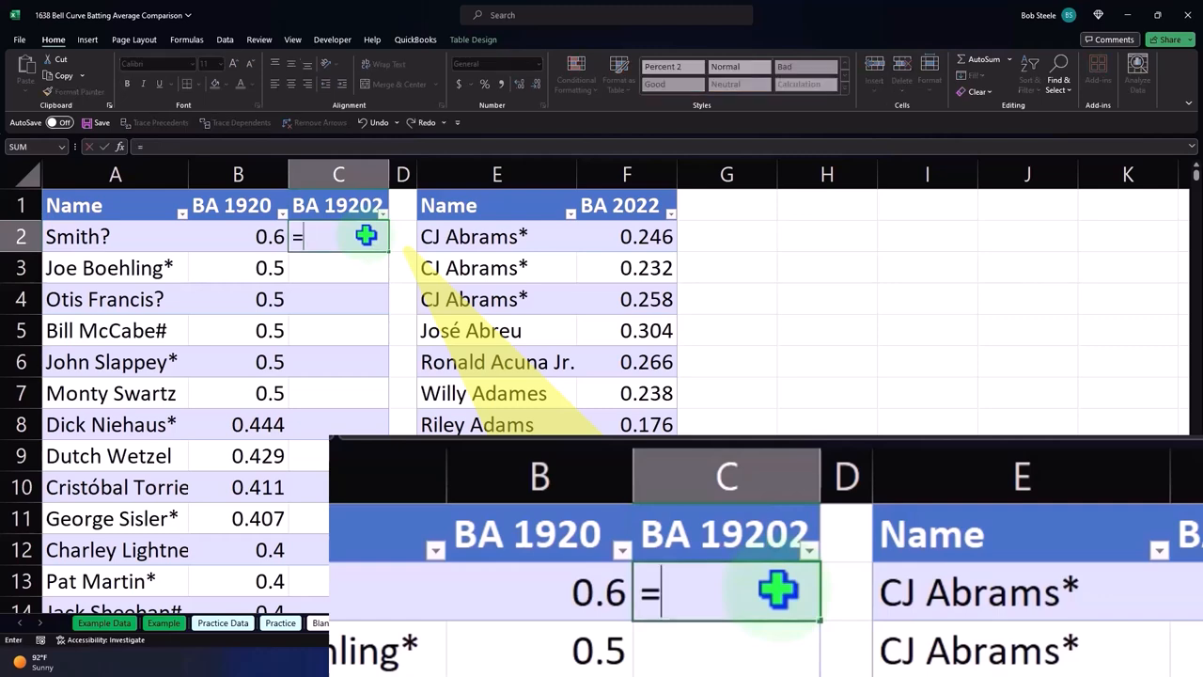
pyautogui.click(238, 236)
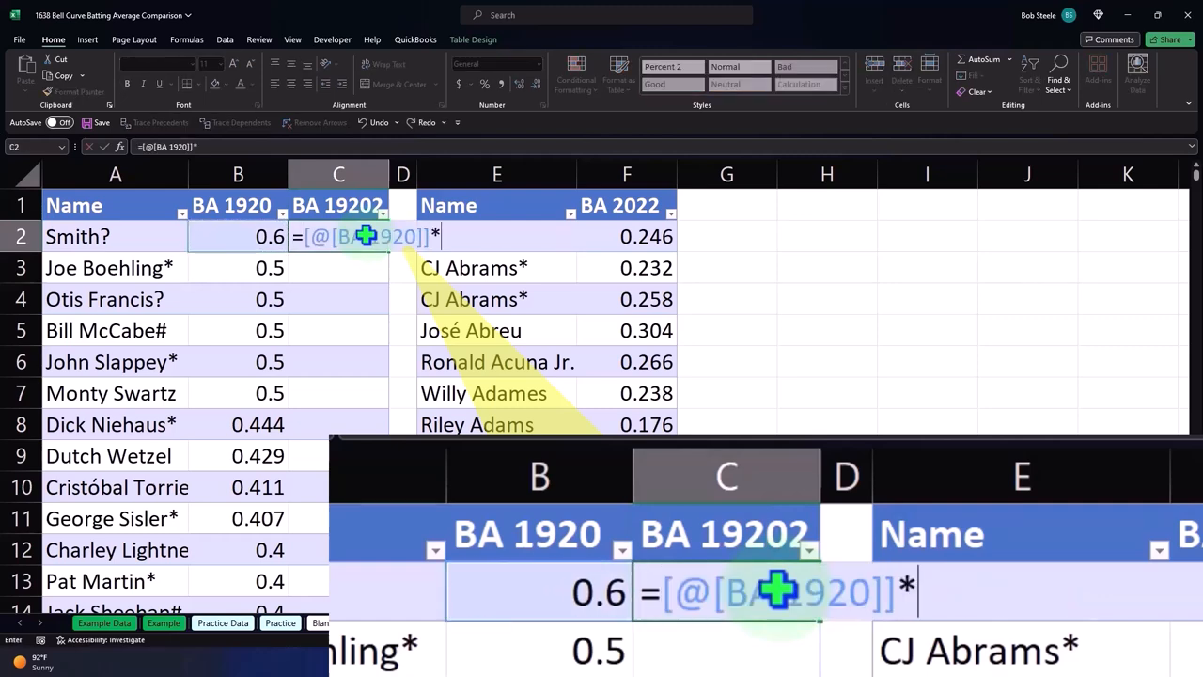